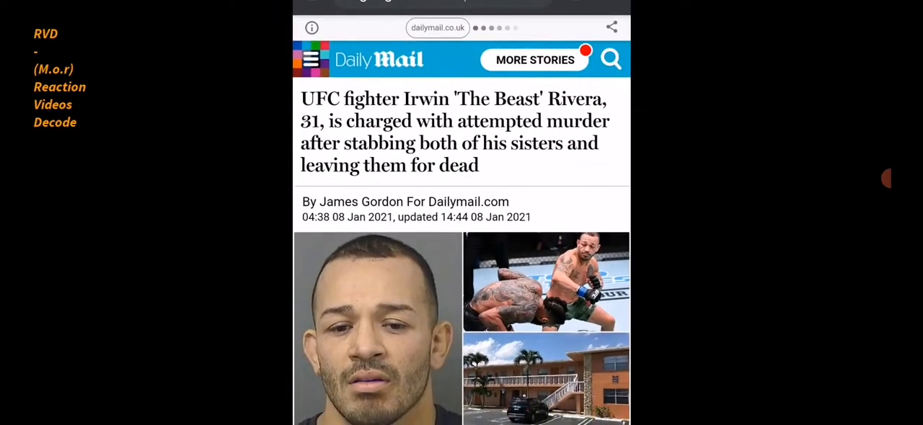
Step: Scroll within the article screenshot to reach the bullet-point summary of Rivera's arrest
scroll(down, 3)
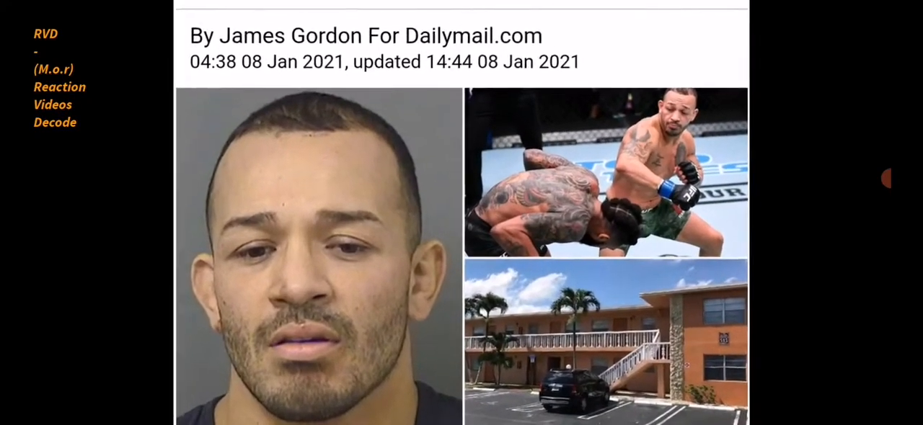
scroll(down, 3)
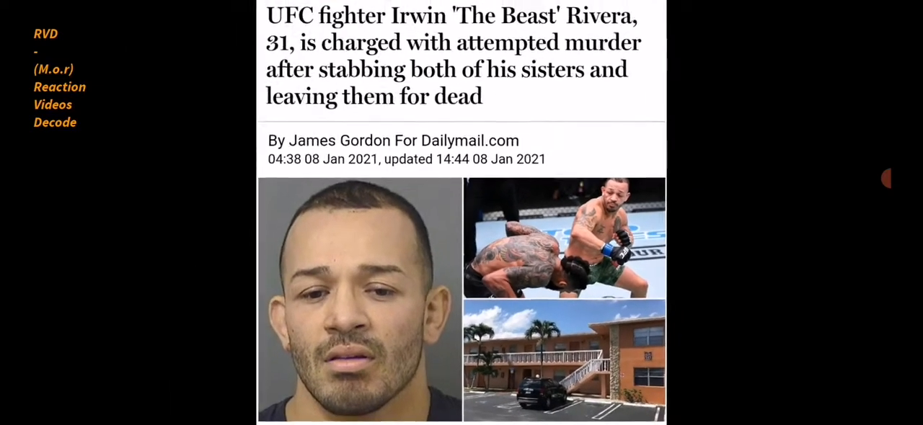
scroll(up, 3)
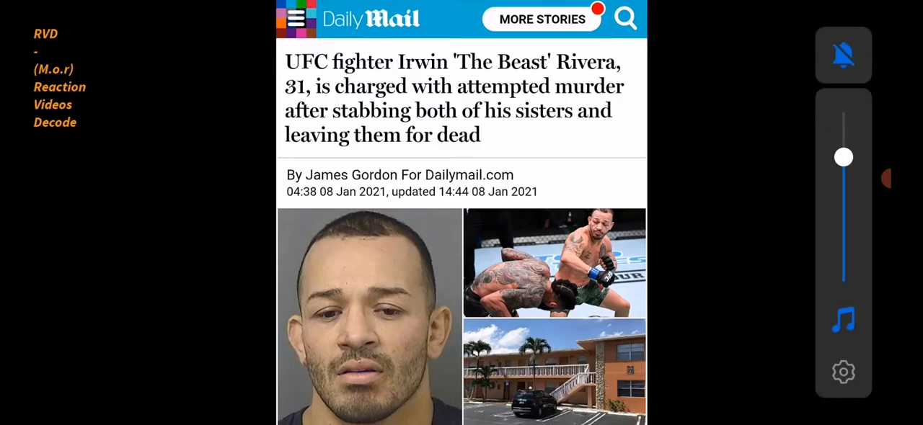
drag(842, 157, 842, 146)
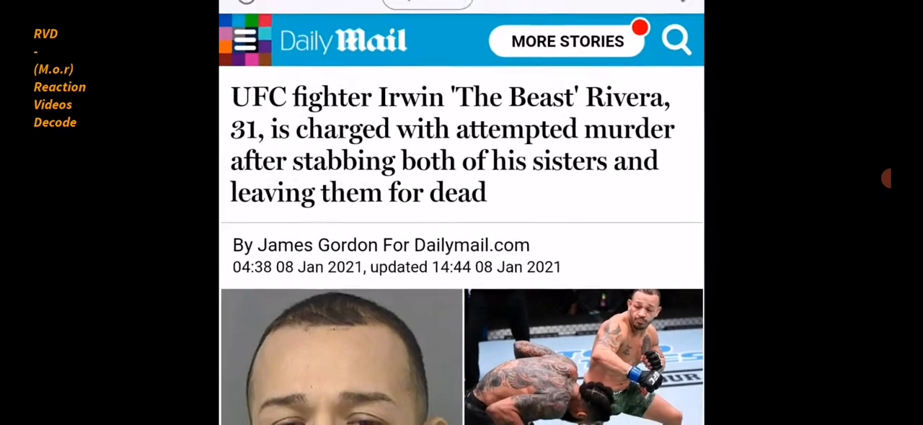
Step: Scroll through the summary of the sisters' injuries, stopping just above Rivera's mugshot
scroll(up, 3)
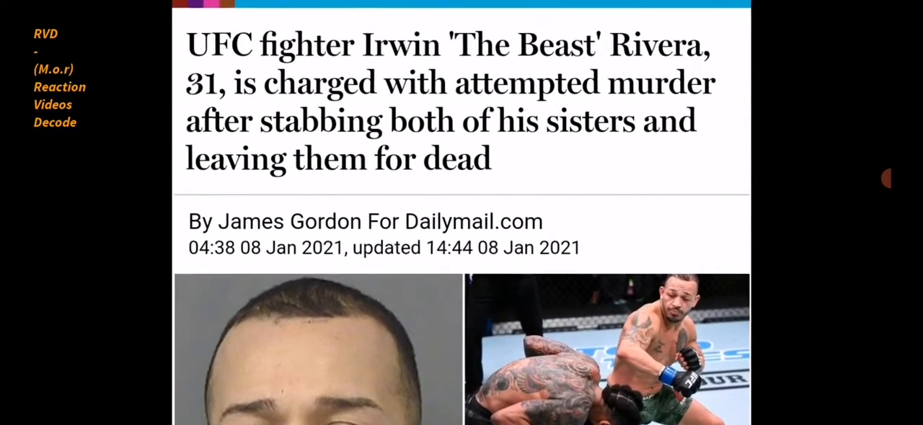
scroll(up, 3)
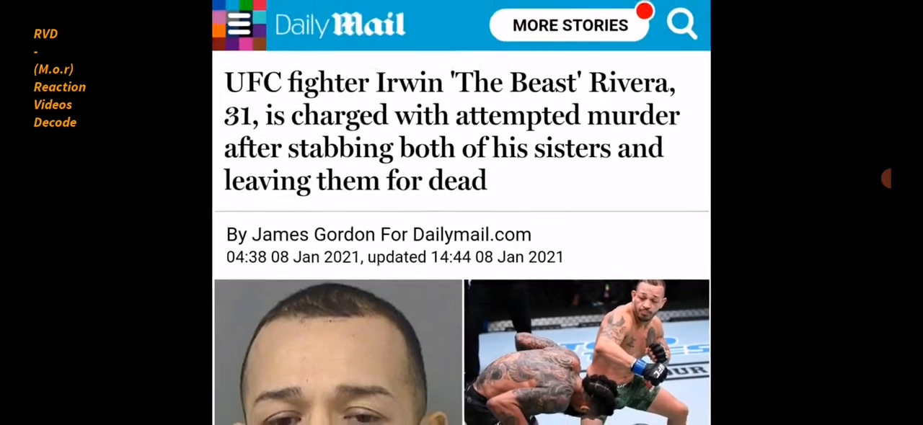
scroll(up, 3)
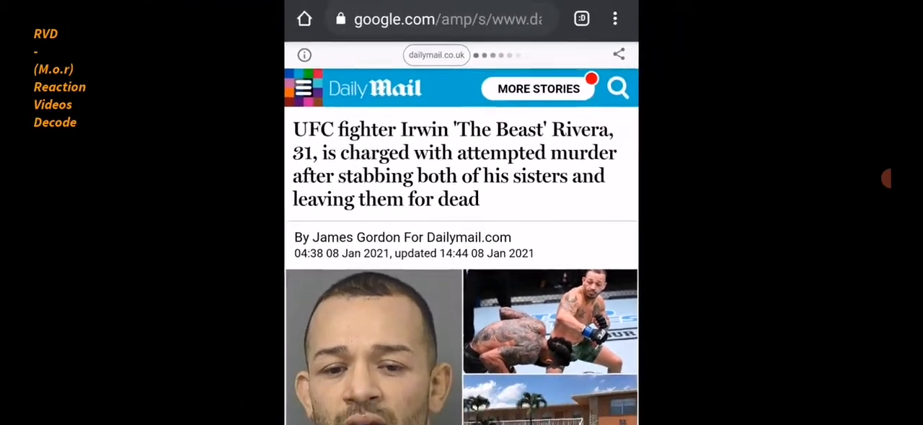
scroll(up, 3)
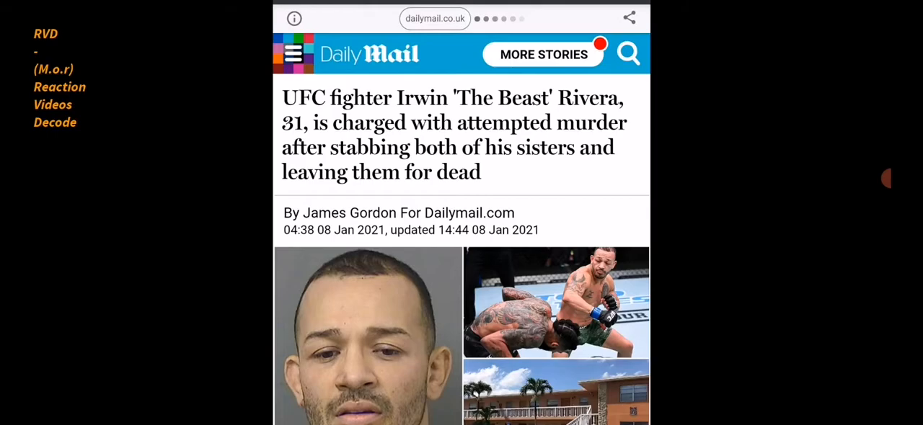
scroll(up, 3)
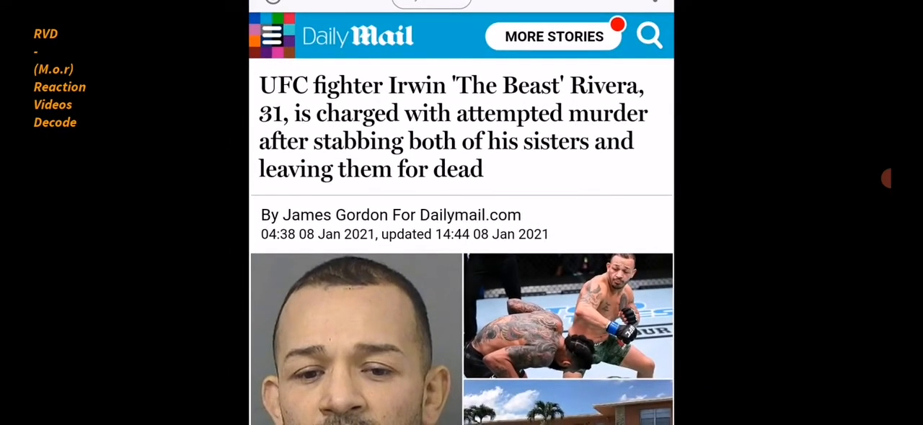
scroll(up, 3)
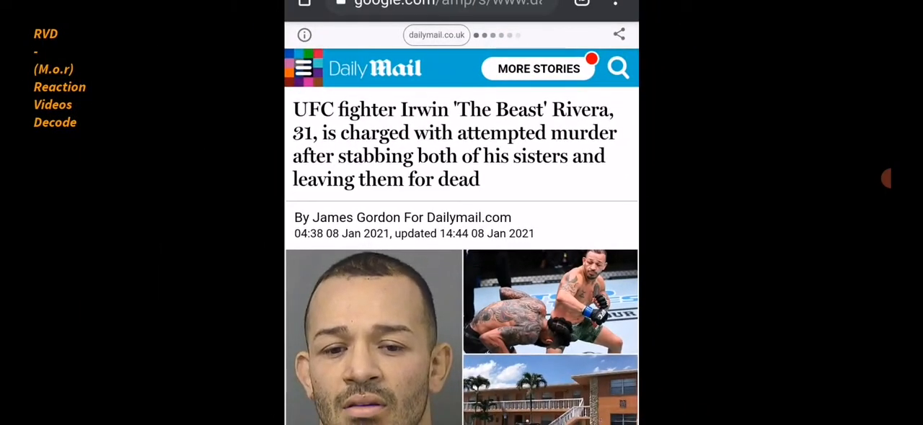
scroll(up, 3)
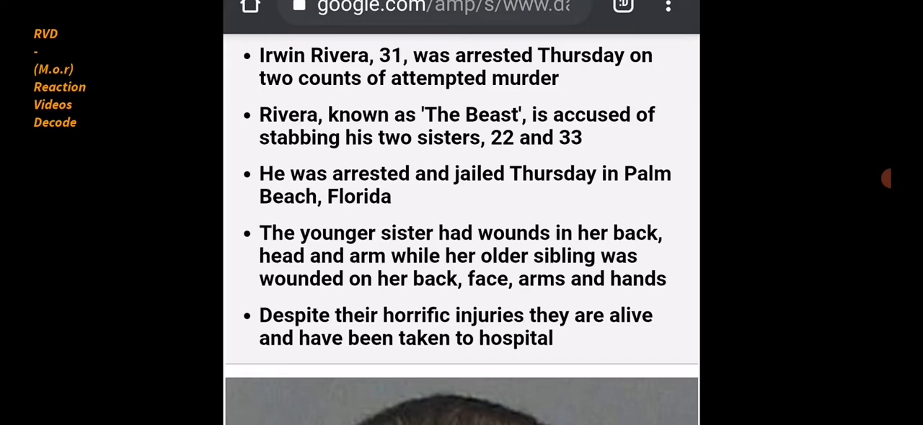
scroll(down, 3)
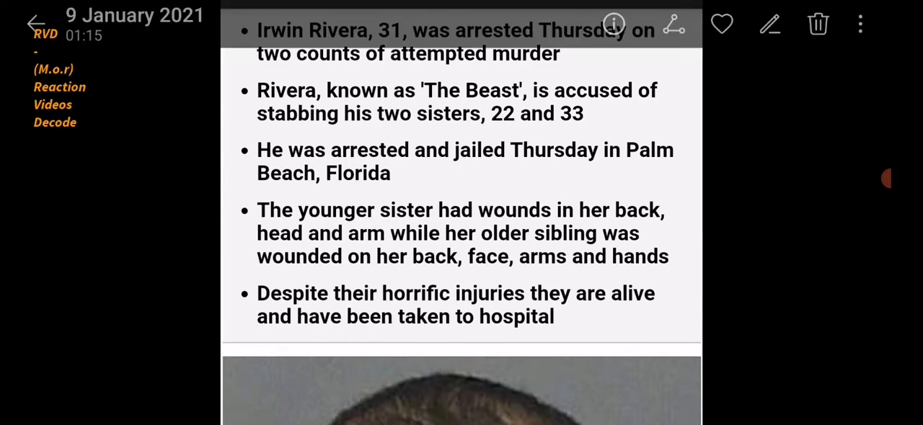
scroll(up, 3)
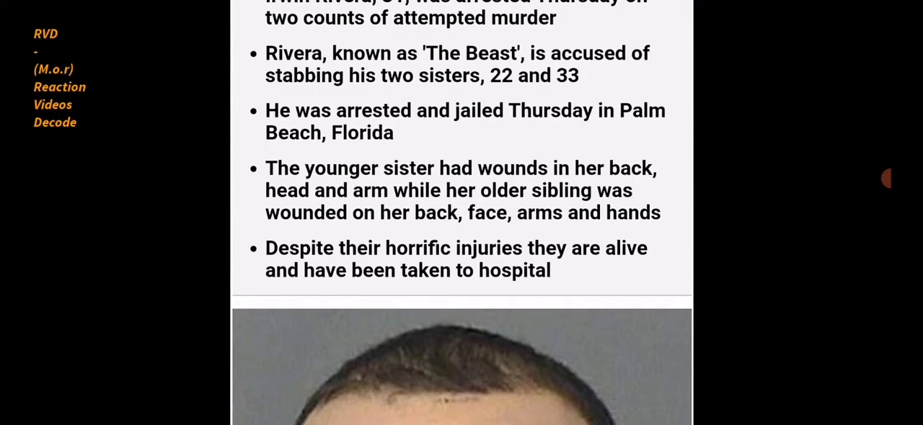
scroll(down, 3)
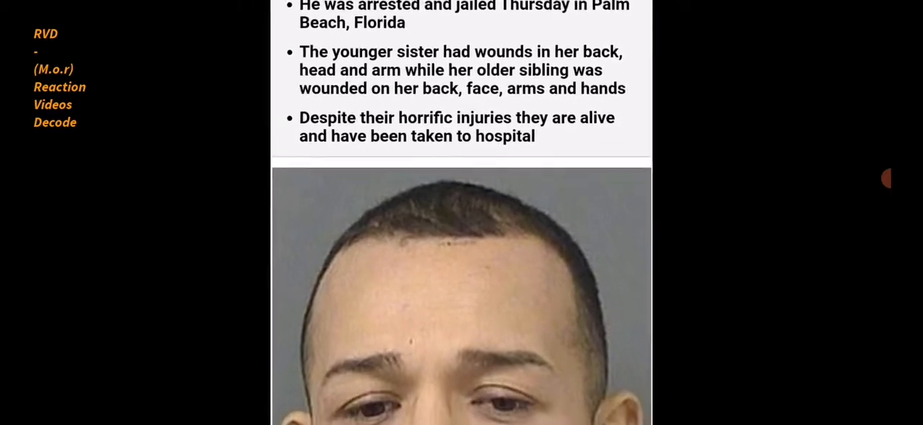
Step: Scroll through the police-report passage on the stabbing down to the captioned Las Vegas fight photo
scroll(down, 3)
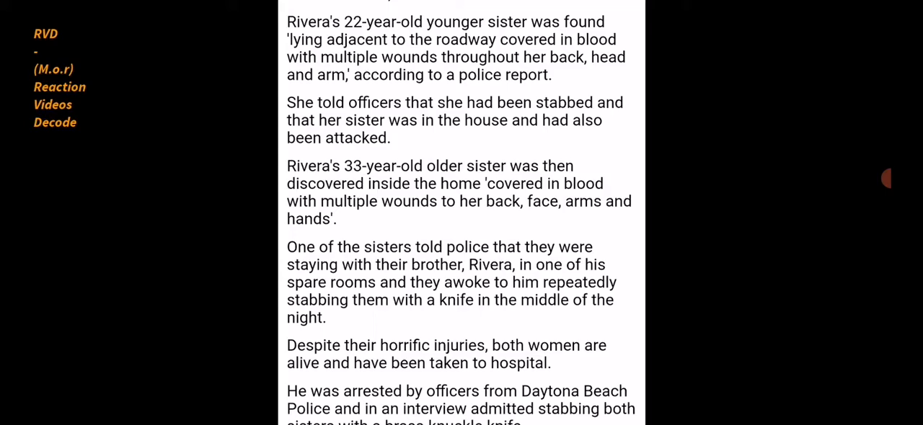
scroll(down, 3)
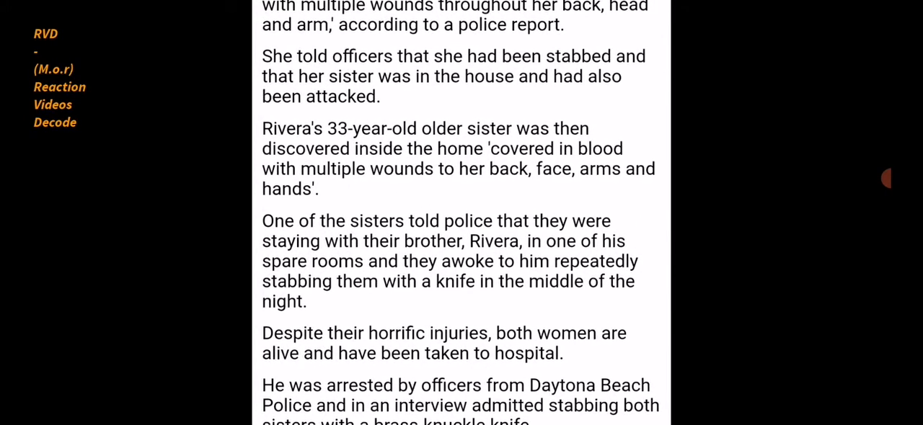
scroll(up, 3)
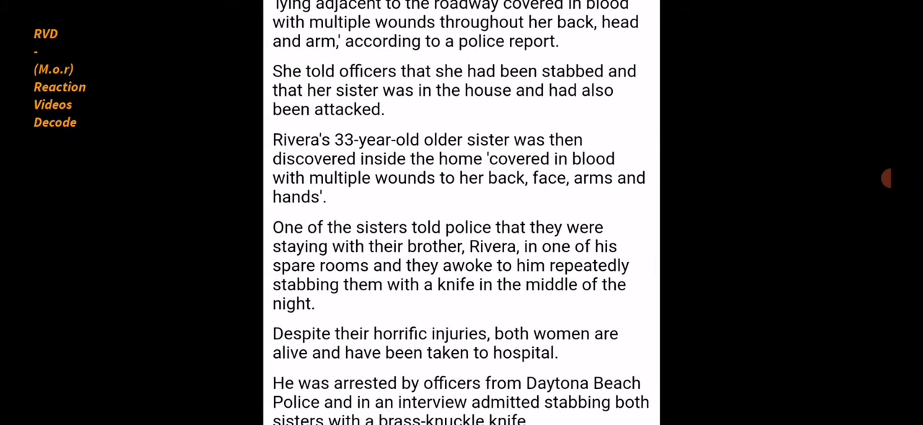
scroll(down, 3)
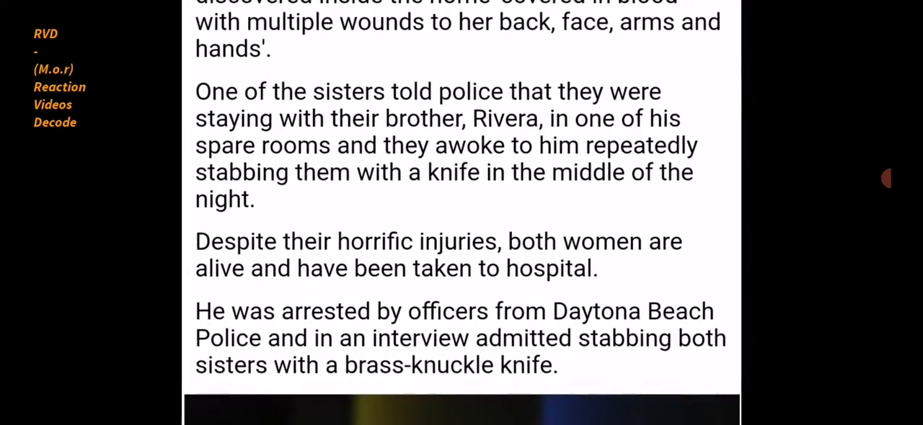
scroll(up, 3)
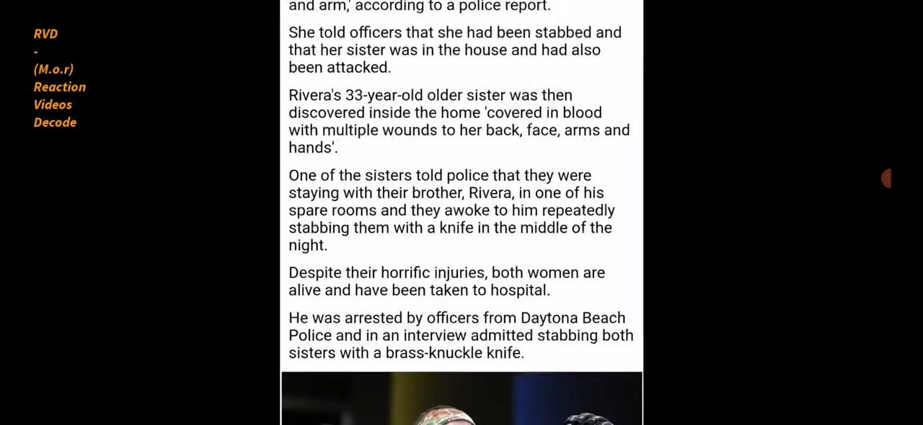
scroll(down, 3)
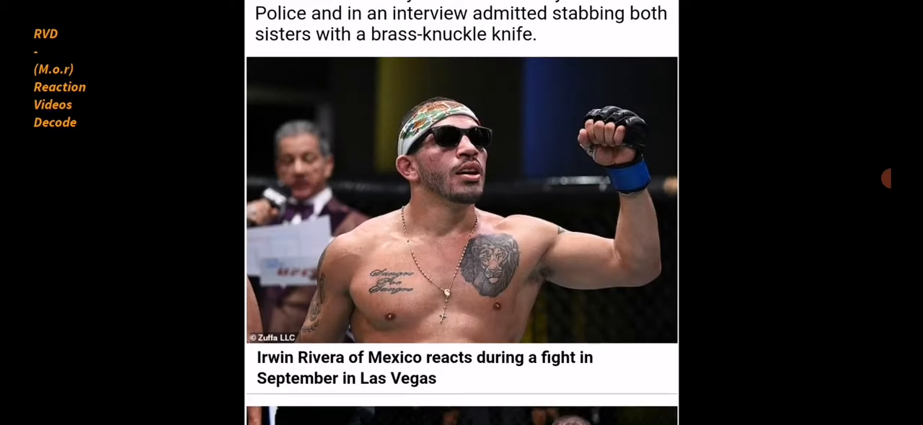
Step: Scroll to the second fight photo and its caption about a higher power's purpose
scroll(down, 3)
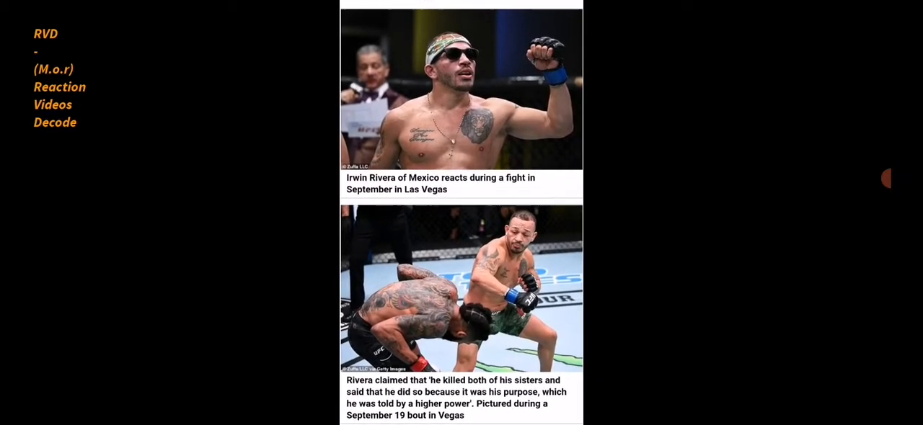
scroll(up, 3)
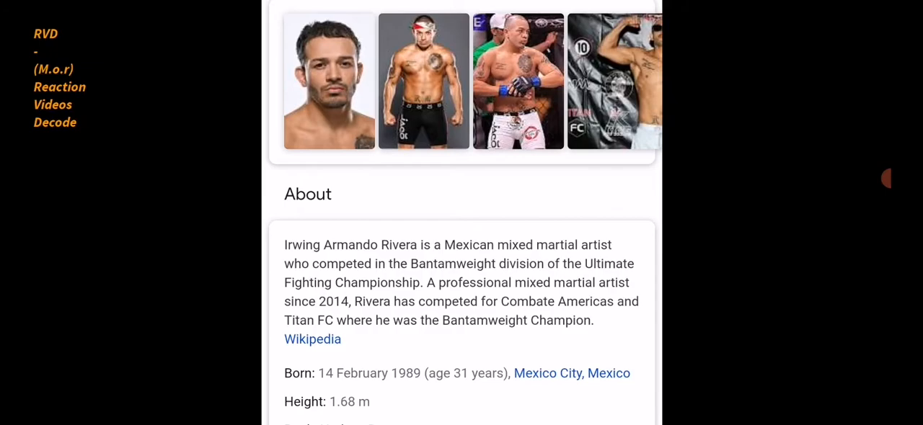
scroll(down, 3)
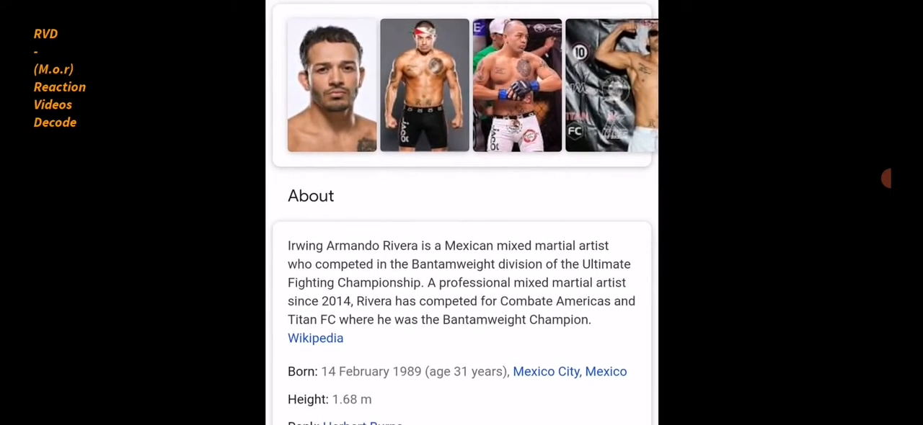
click(314, 338)
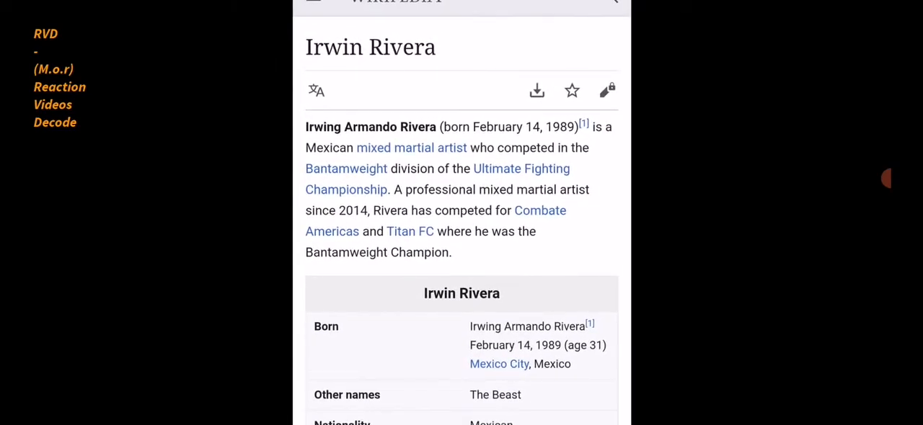
scroll(up, 3)
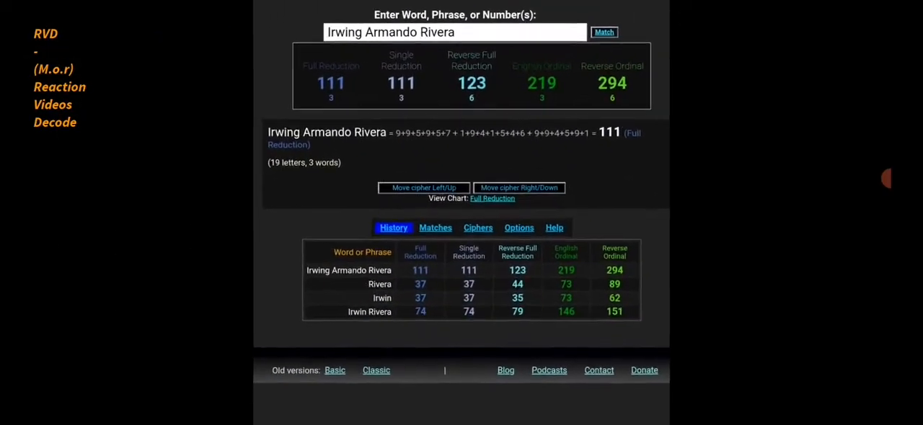
Step: Move to the Daily Mail article with James Gordon's byline, 8 January 2021 date and Rivera's mugshot
scroll(down, 3)
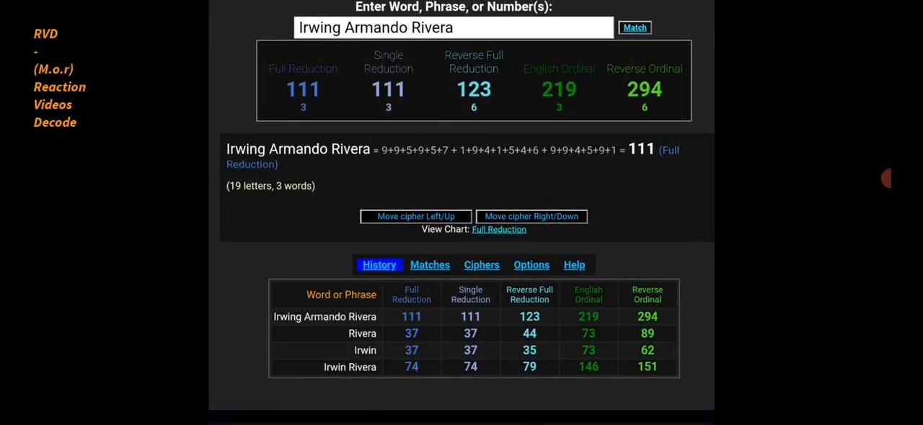
scroll(down, 3)
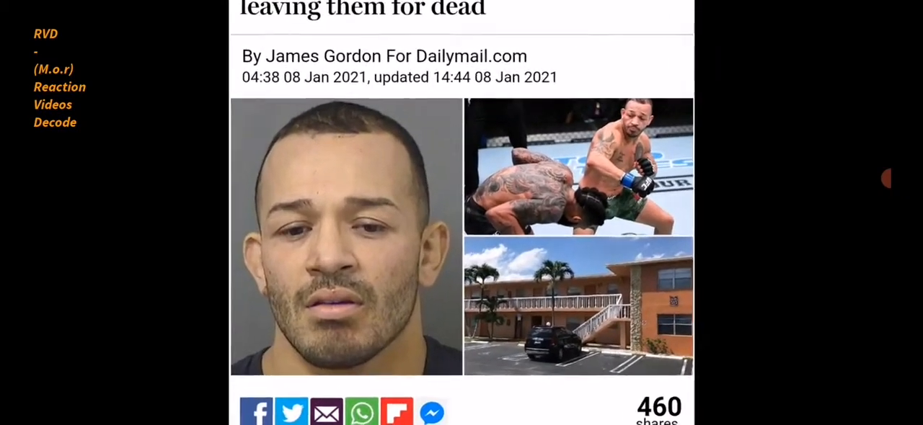
Step: Show the date calculator result of 111 days from September 19, 2020 to January 7, 2021
scroll(down, 3)
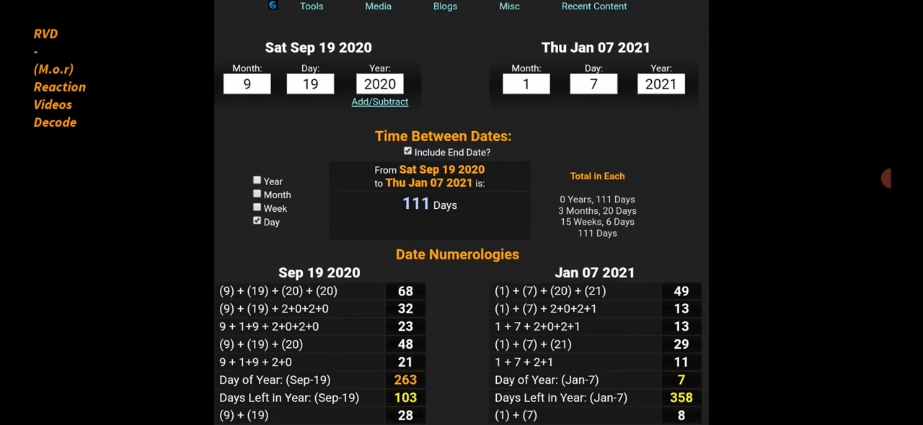
Step: Show the Wikipedia page for Irwin Rivera with his February 14, 1989 birth date
scroll(down, 3)
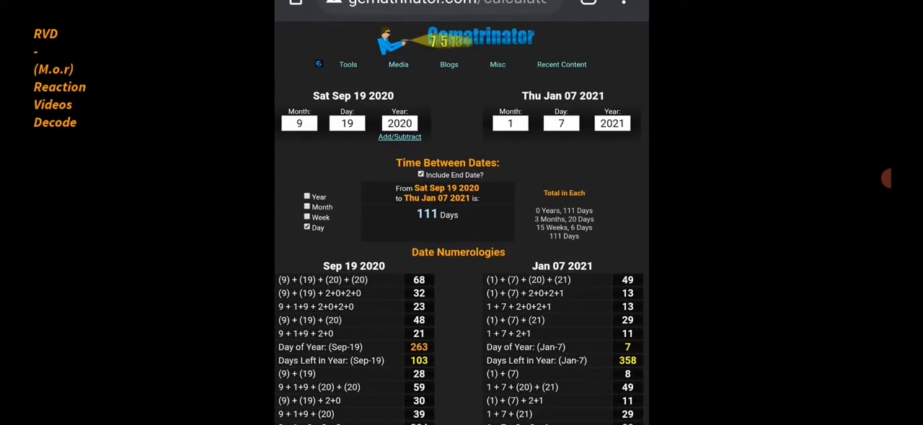
scroll(down, 3)
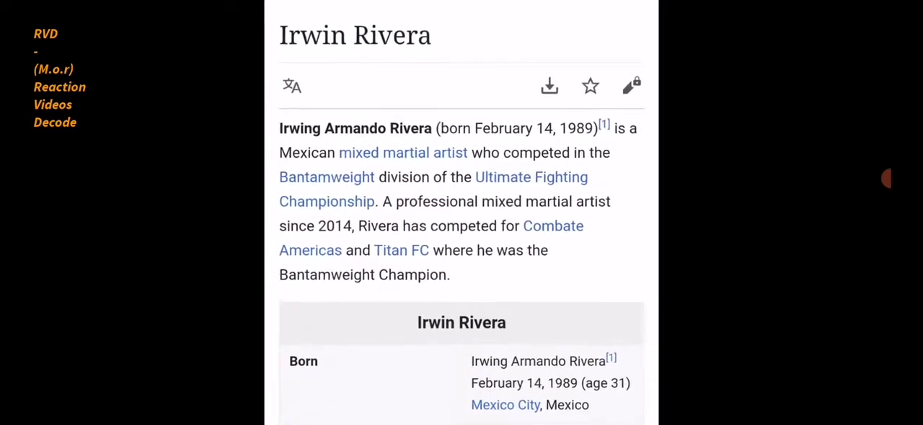
Step: Show the date calculator span of 21 weeks, 1 day from September 19, 2020 to February 14, 2021
scroll(up, 3)
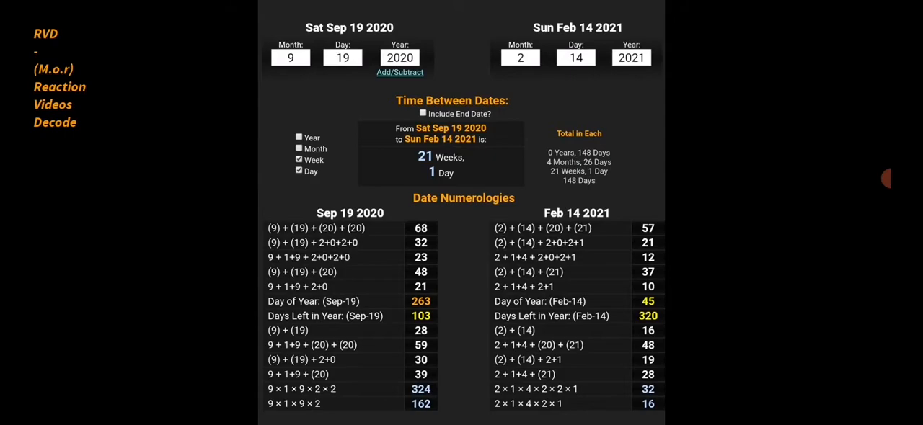
scroll(down, 3)
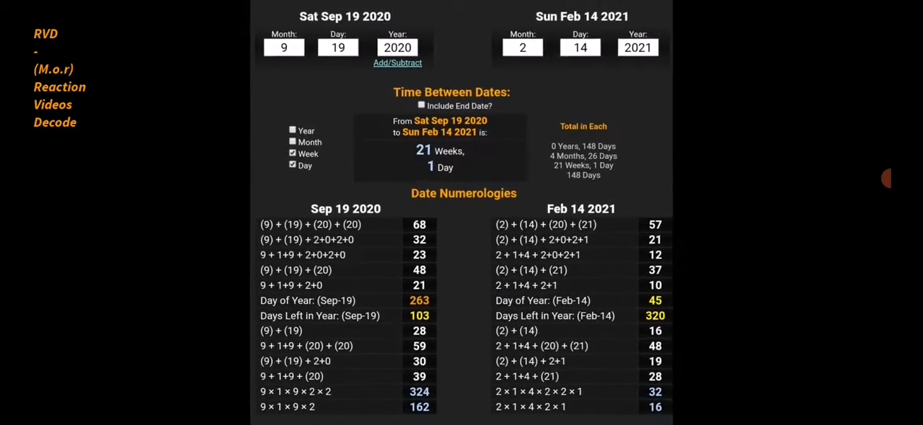
scroll(down, 3)
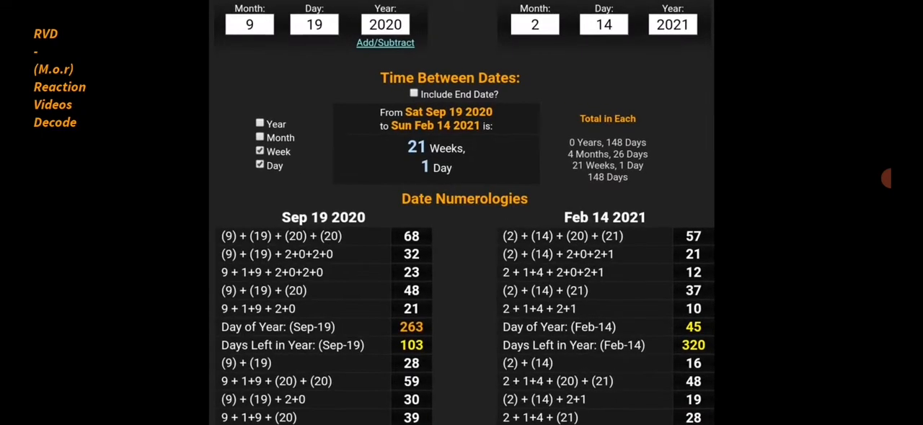
scroll(up, 3)
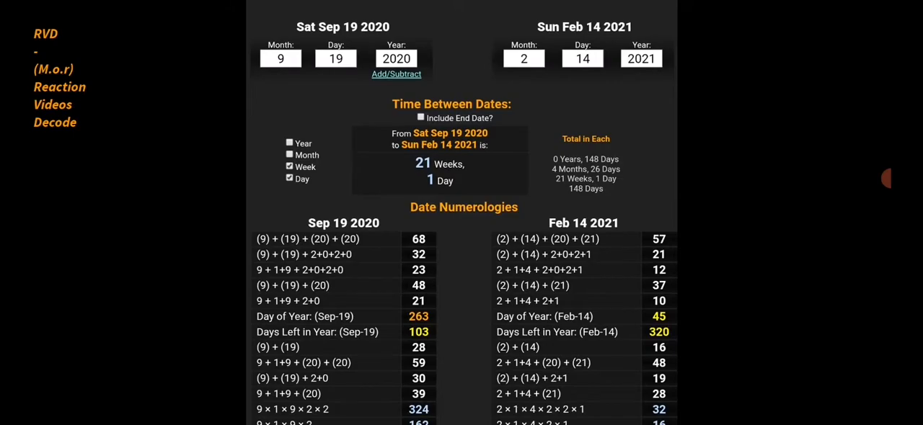
scroll(up, 3)
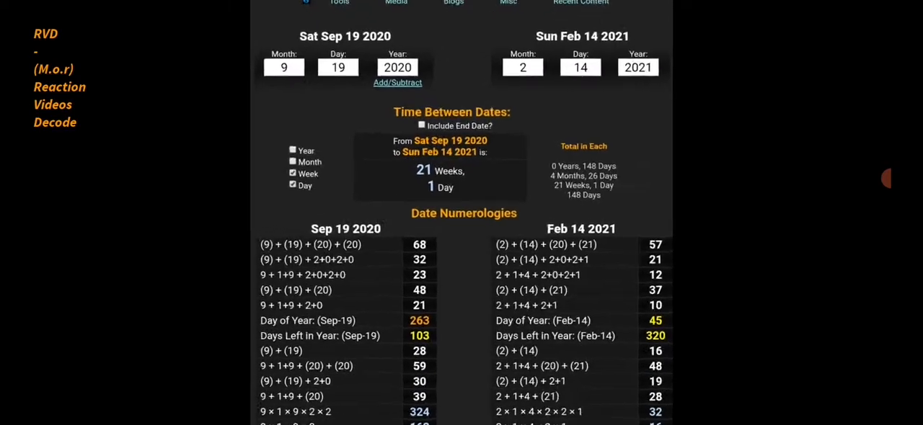
scroll(up, 3)
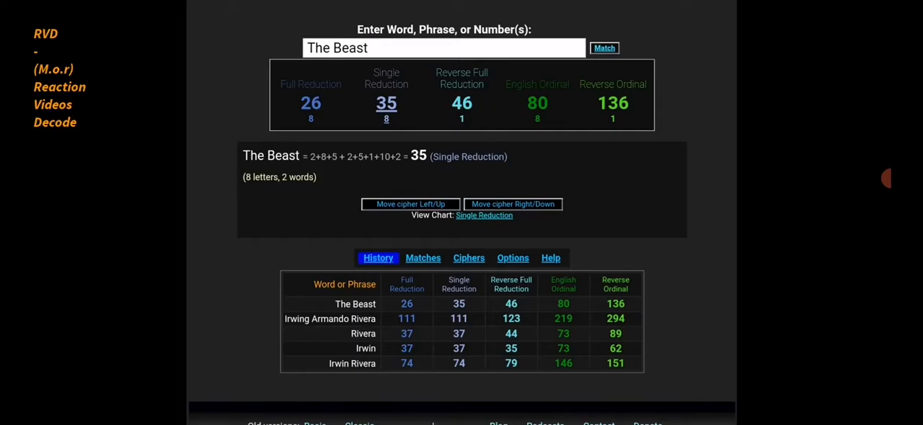
Step: Return to the Daily Mail headline about Irwin 'The Beast' Rivera charged with attempted murder
scroll(up, 3)
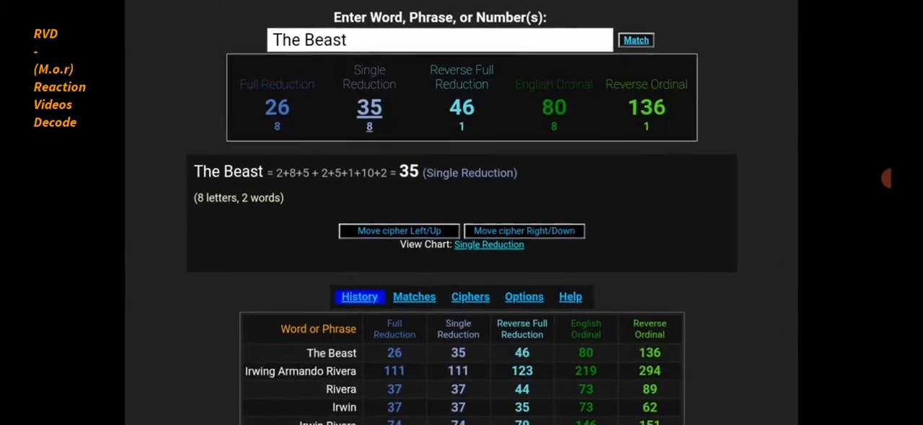
scroll(up, 3)
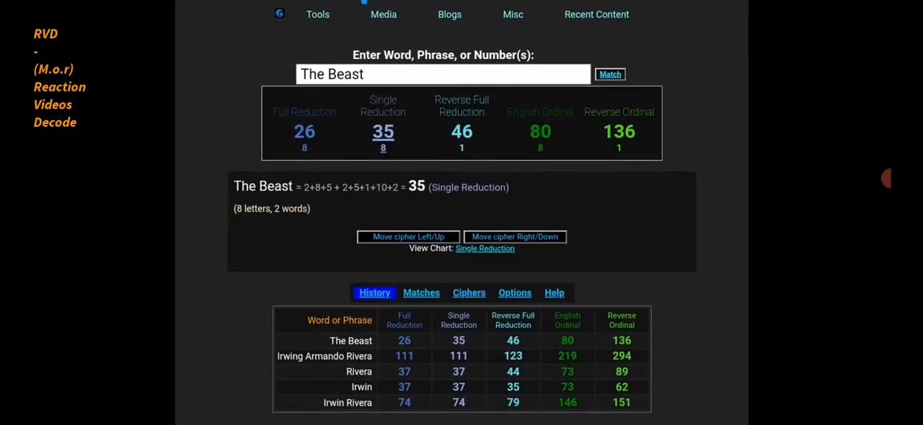
scroll(up, 3)
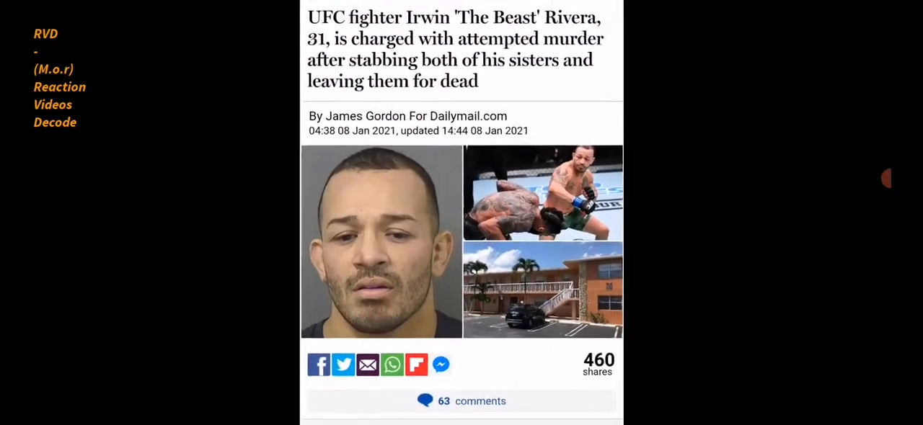
Step: Move past the Google search screenshot to the 111-day date calculator result again
scroll(up, 3)
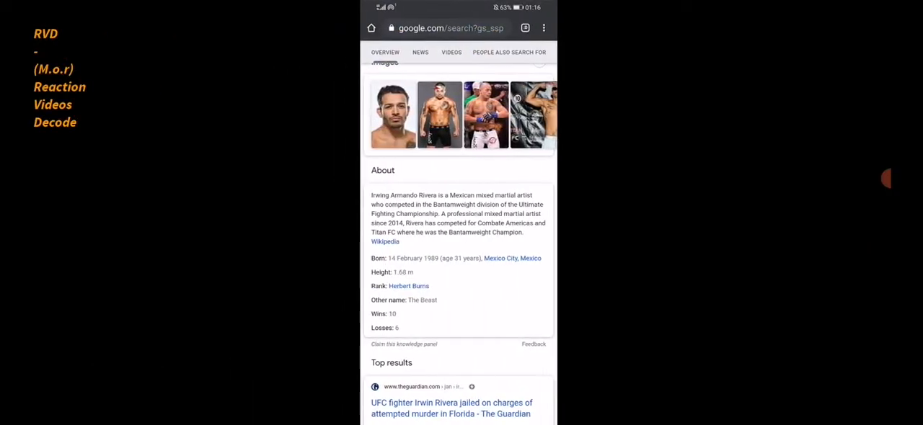
click(385, 243)
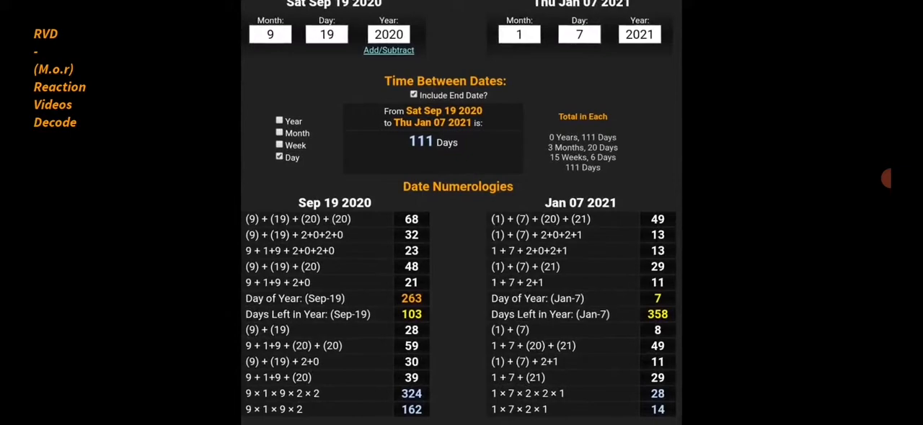
scroll(up, 3)
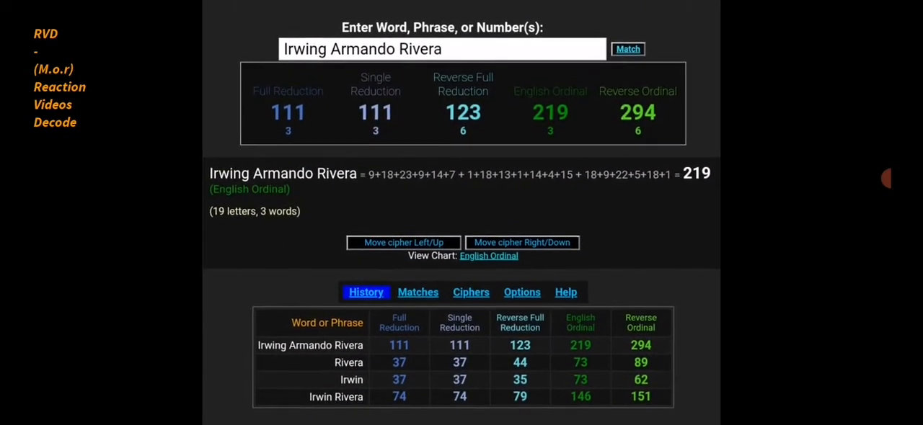
Step: Swipe to the date calculator screenshot showing 149 days from Sep 19 2020 to Feb 14 2021
scroll(down, 3)
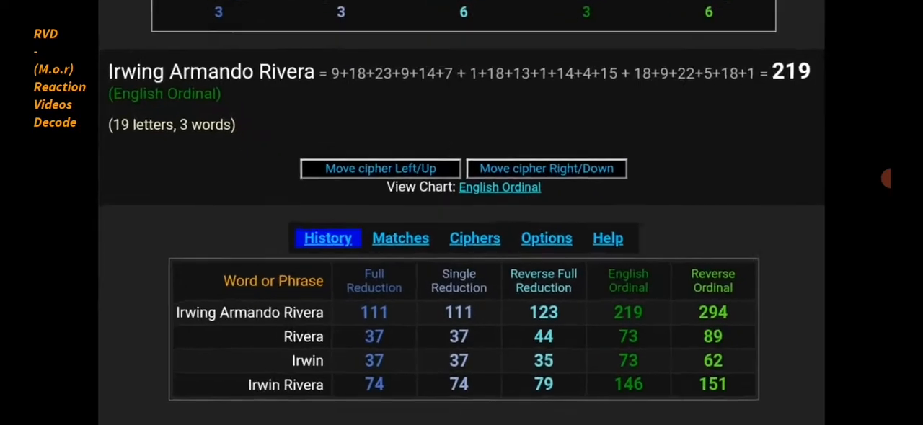
scroll(up, 3)
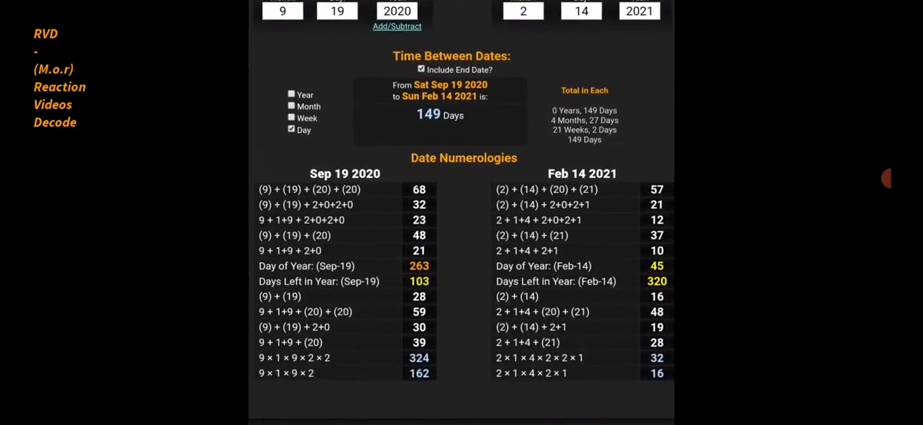
scroll(up, 3)
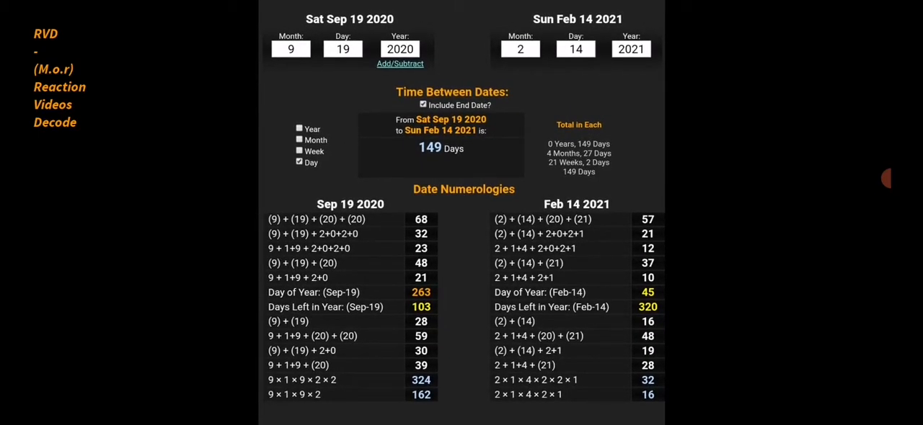
Step: Advance to the Gematrinator screenshot for Mental health totalling 47 in full reduction
click(54, 121)
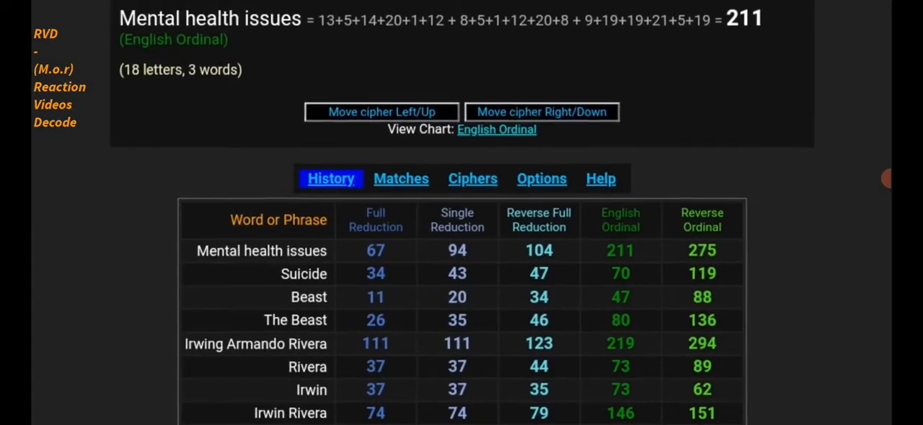
scroll(up, 3)
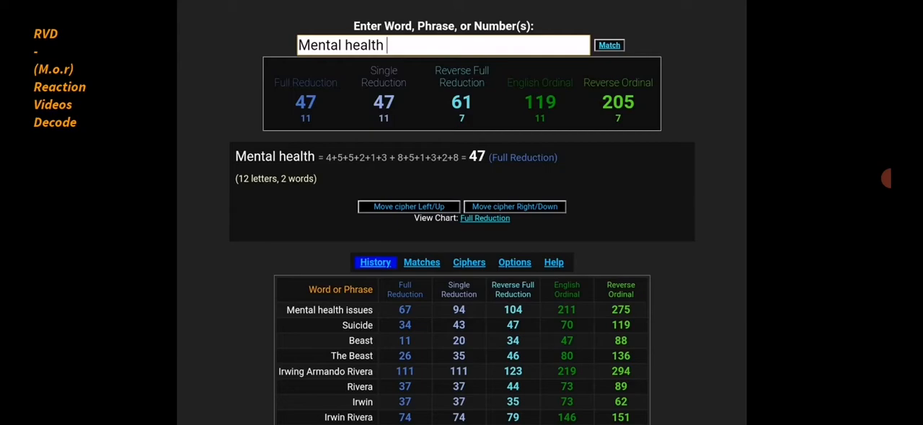
Step: Pan around the Gematrinator results, then swipe to the freetofindtruth blog image about the 30th prime 113
scroll(down, 3)
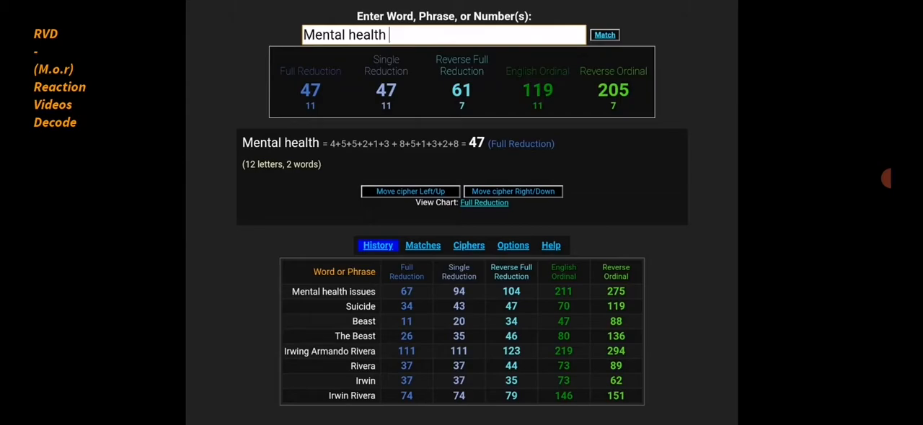
scroll(down, 3)
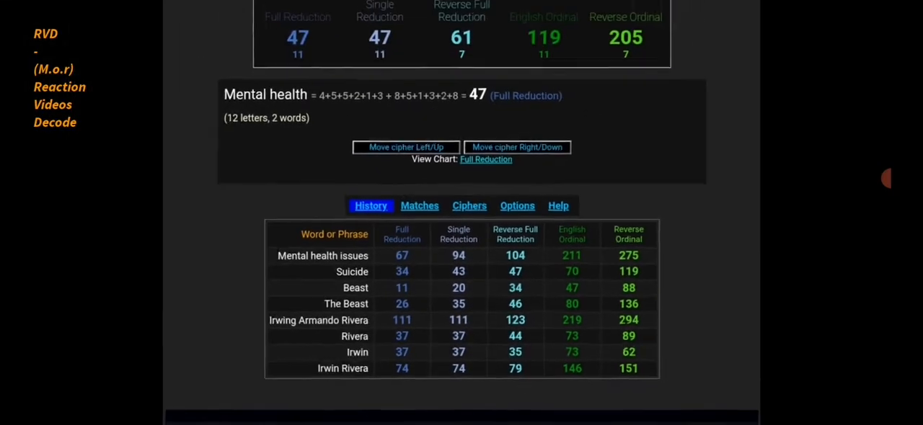
scroll(up, 3)
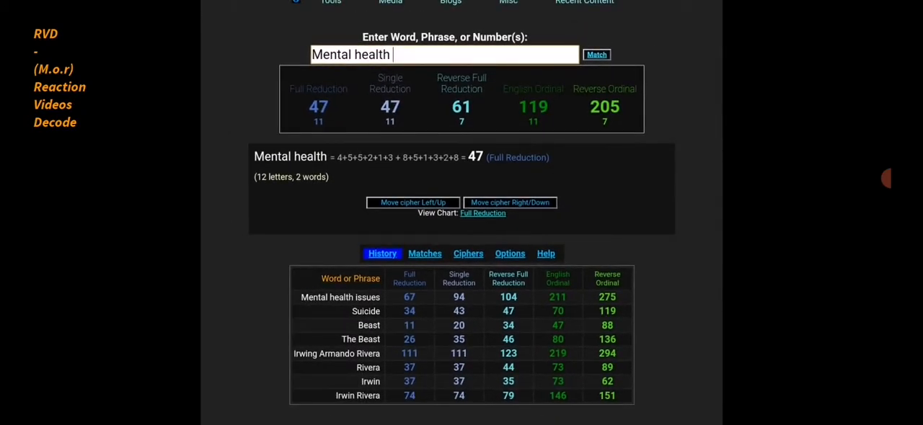
scroll(up, 3)
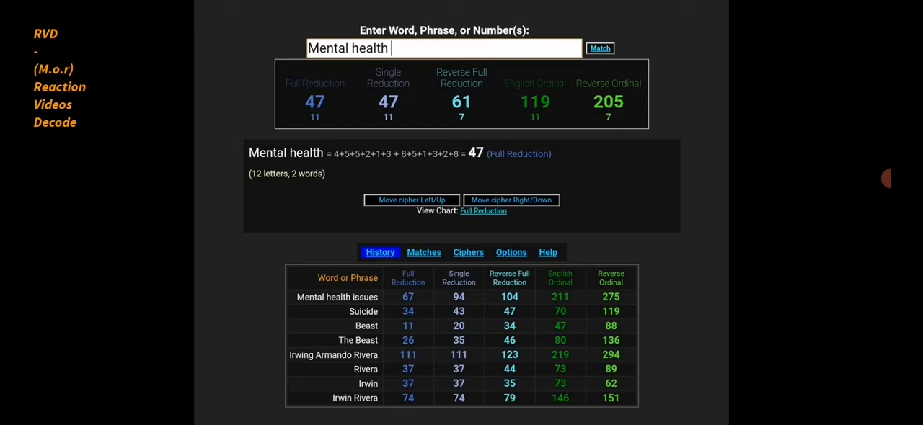
scroll(up, 3)
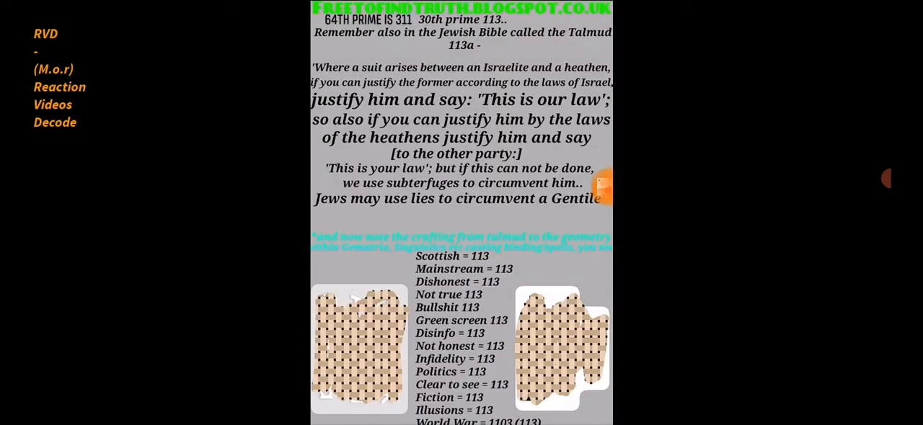
Step: Enlarge the 113 blog image so the phrase list reads down to World War and Inside job
click(885, 179)
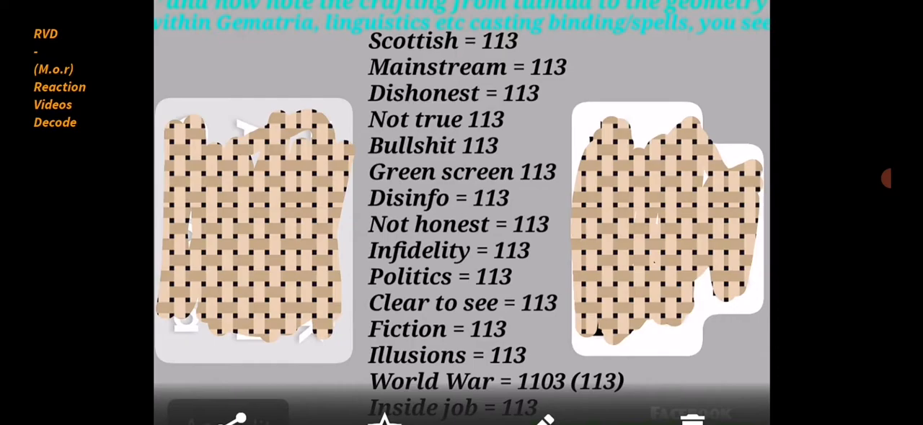
Step: Swipe to the Gematrinator screenshot for Mental health issues totalling 211 English ordinal and 67 full reduction
scroll(up, 3)
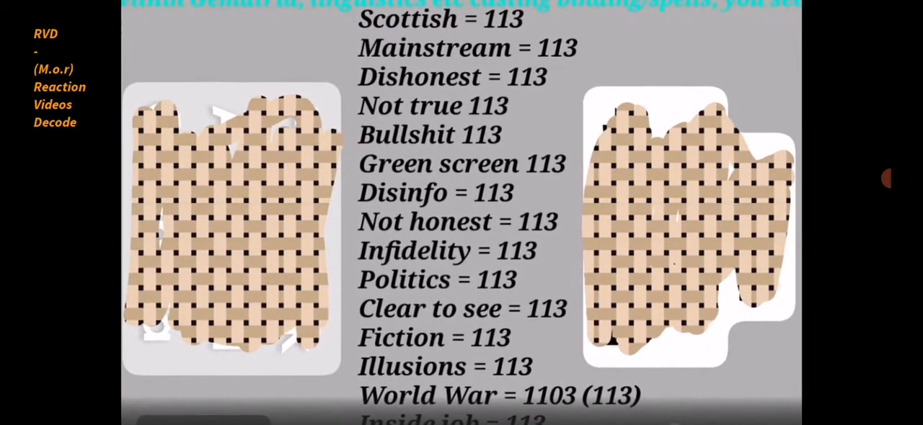
scroll(down, 3)
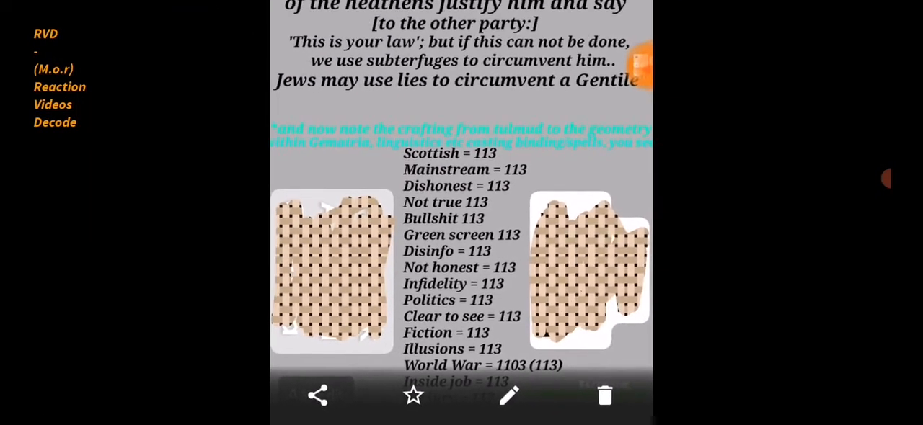
scroll(up, 3)
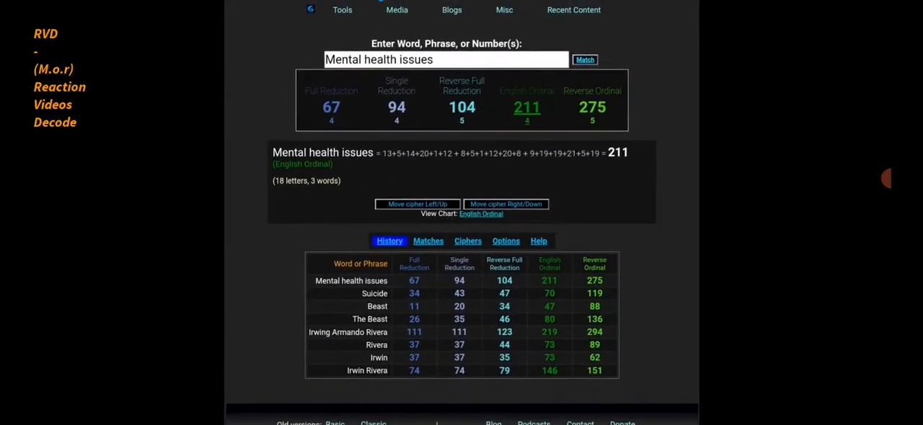
Step: Swipe past the Mood swing and history-table screenshots to A higher power at 56 reverse full reduction, 191 reverse ordinal
scroll(up, 3)
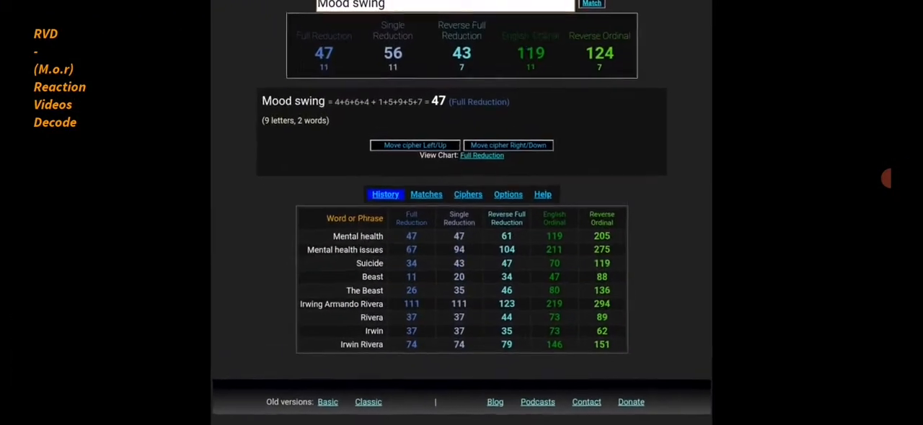
scroll(up, 3)
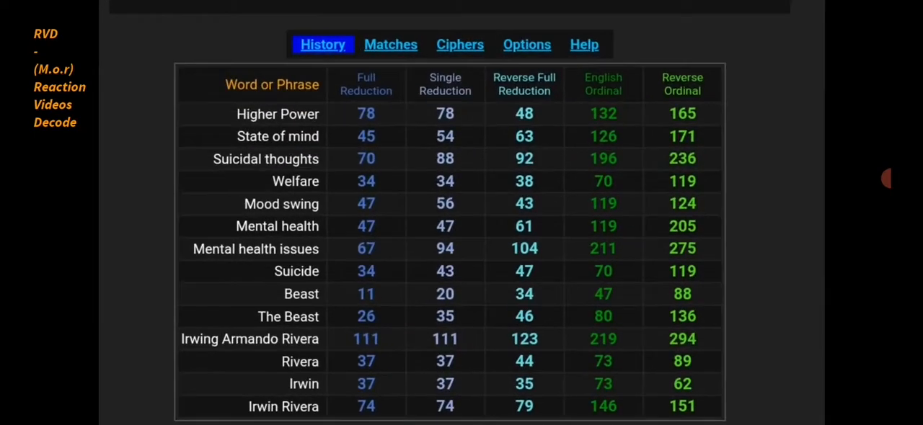
scroll(up, 3)
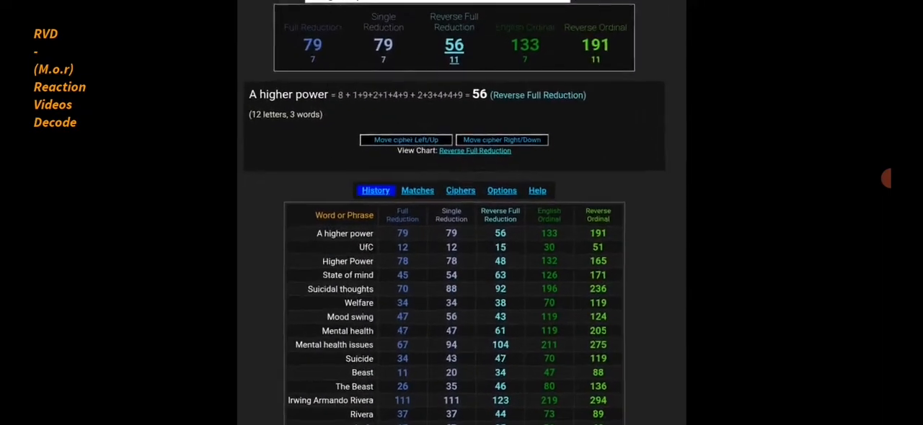
scroll(up, 3)
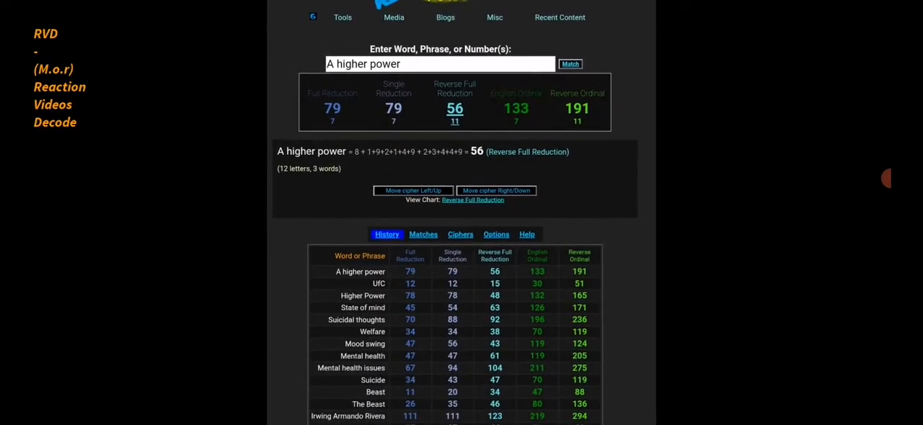
Step: Scroll through the A higher power results and its cipher History table
scroll(up, 3)
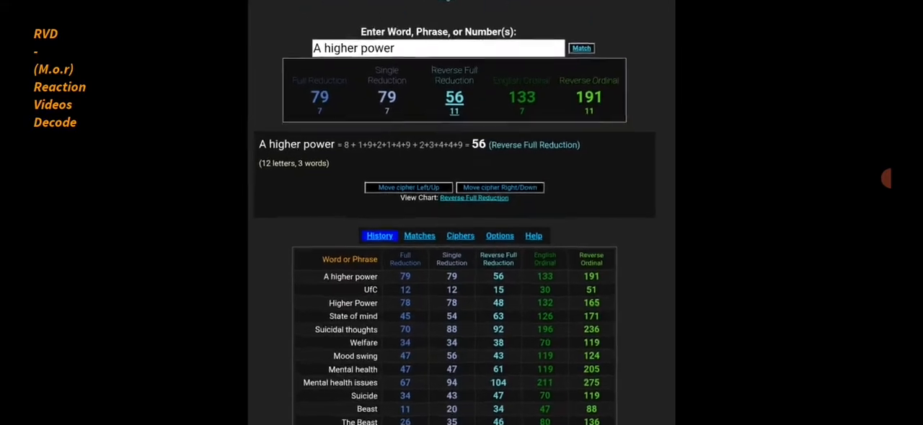
scroll(up, 3)
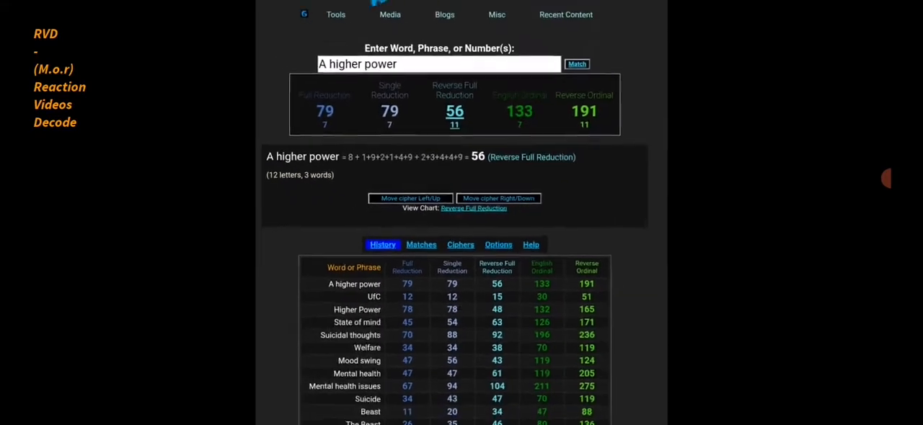
scroll(down, 3)
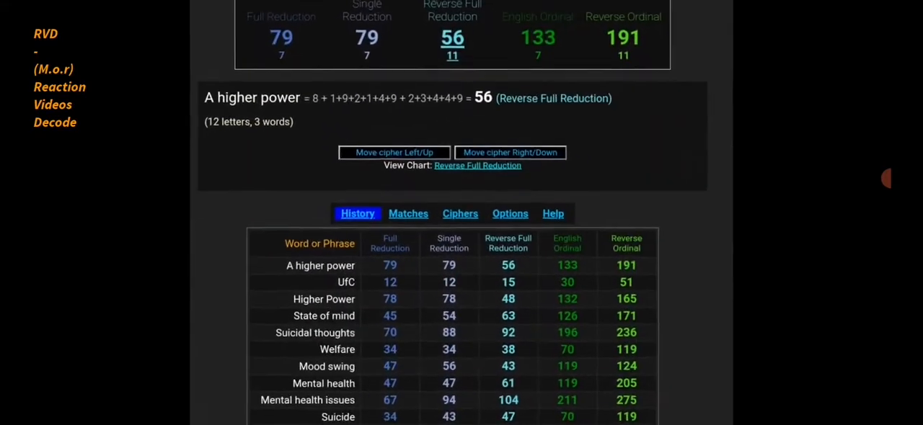
scroll(down, 3)
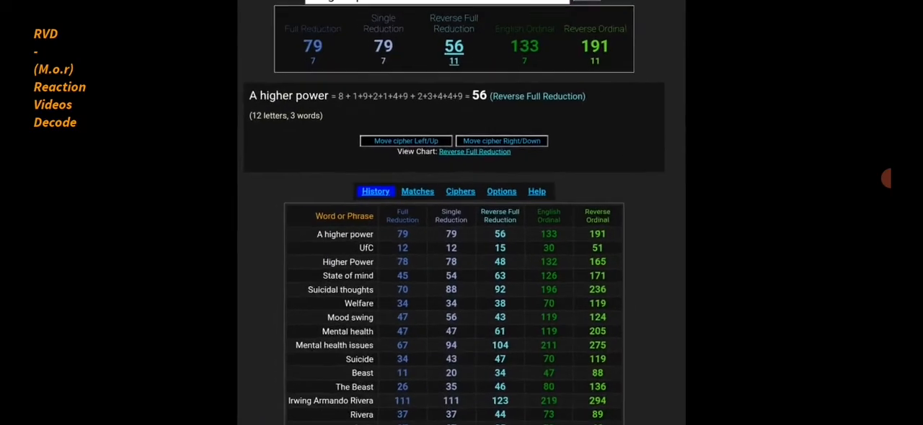
scroll(up, 3)
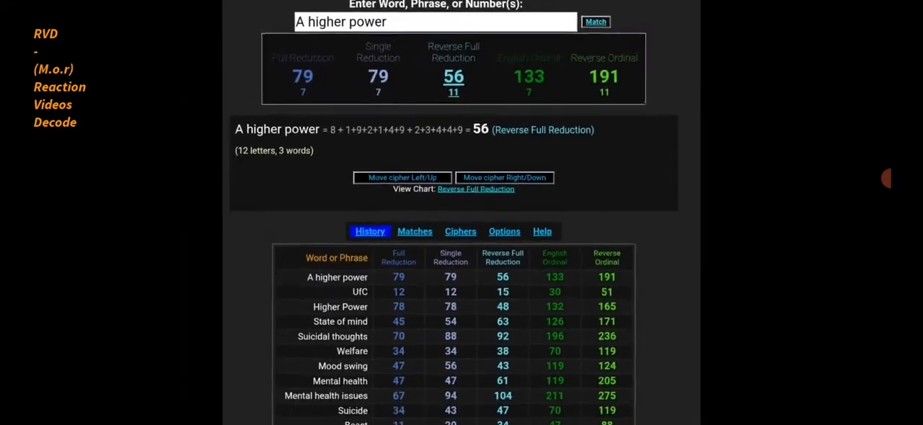
scroll(up, 3)
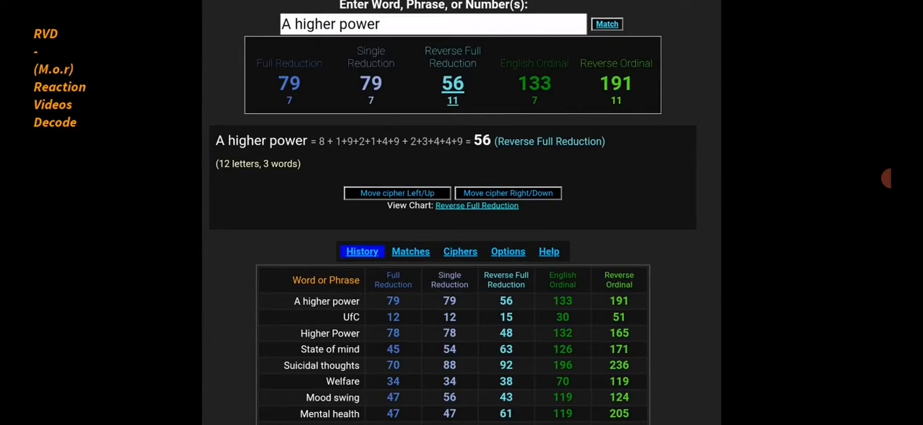
Step: Swipe on to the number properties screenshot for 263, the 56th prime with divisors 1 and 263
scroll(up, 3)
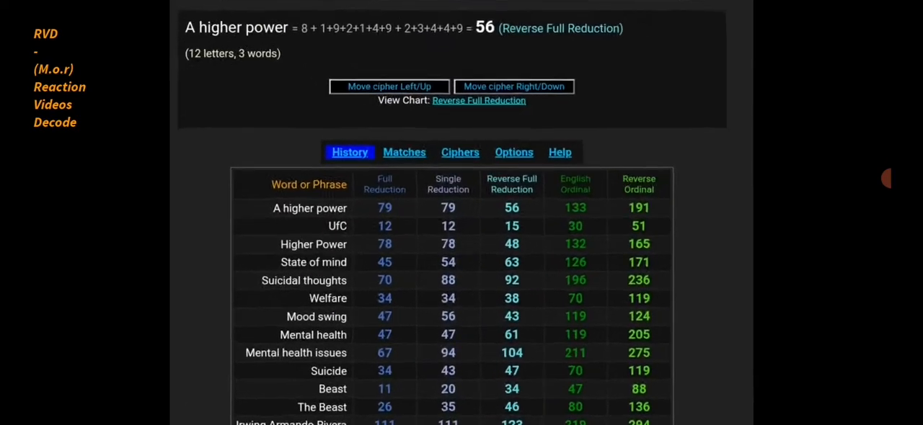
scroll(up, 3)
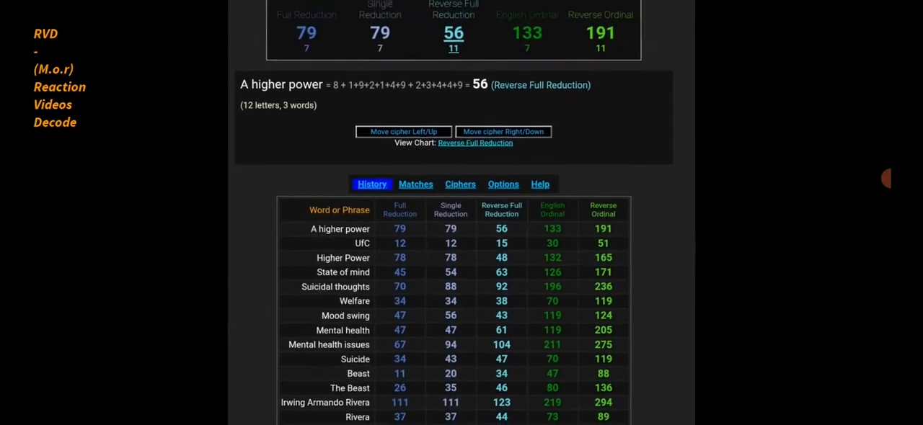
scroll(up, 3)
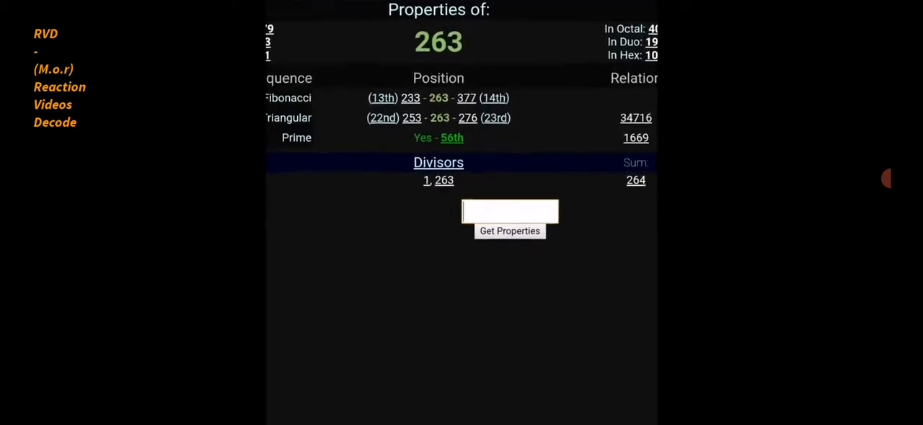
Step: Return from the 263 properties screenshot to the Screenshots (All) album grid
scroll(down, 3)
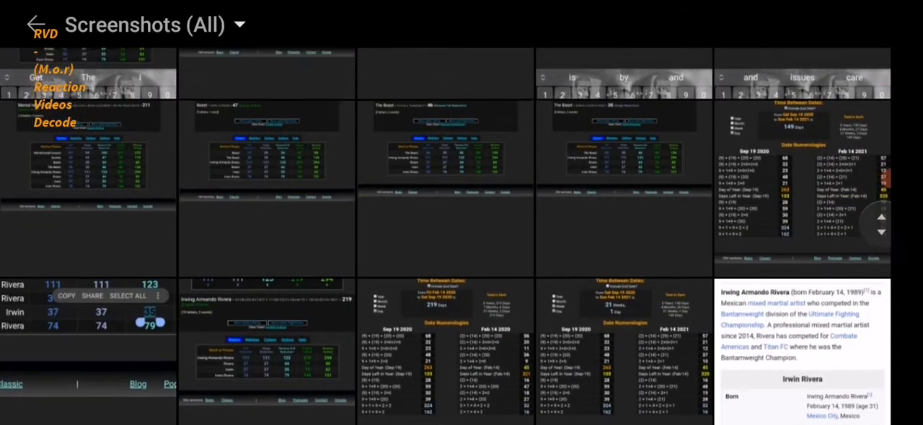
Step: Scroll down the Screenshots grid to the Daily Mail article on Rivera stabbing his sisters
scroll(down, 3)
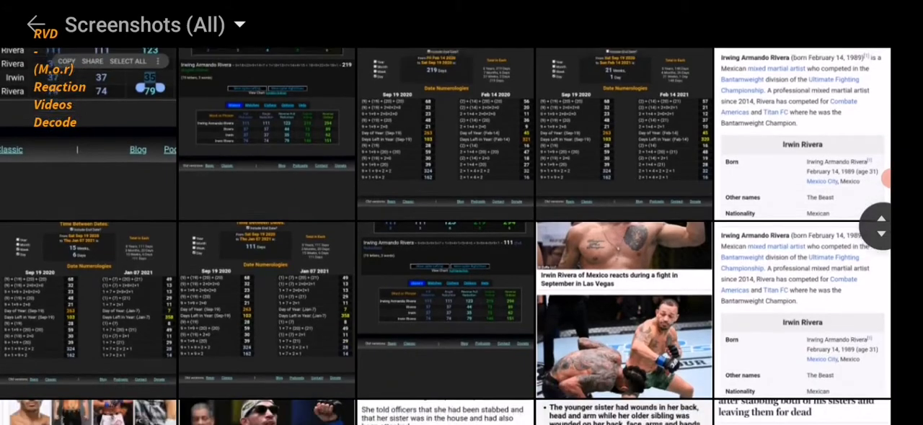
scroll(down, 3)
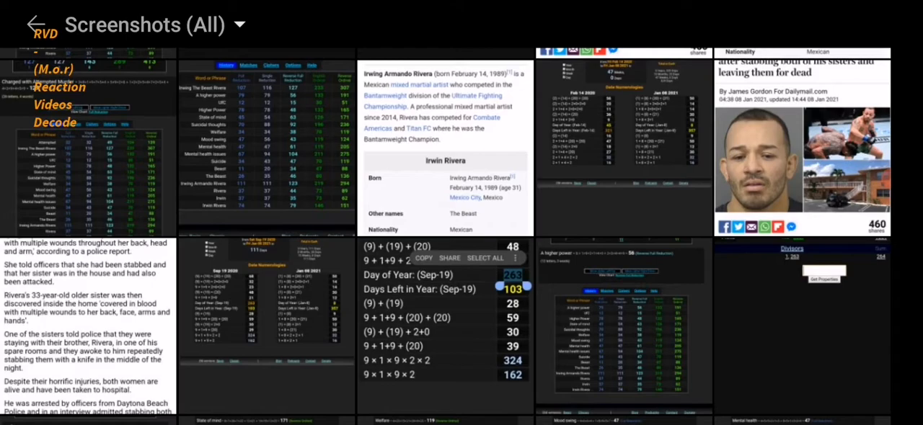
scroll(down, 3)
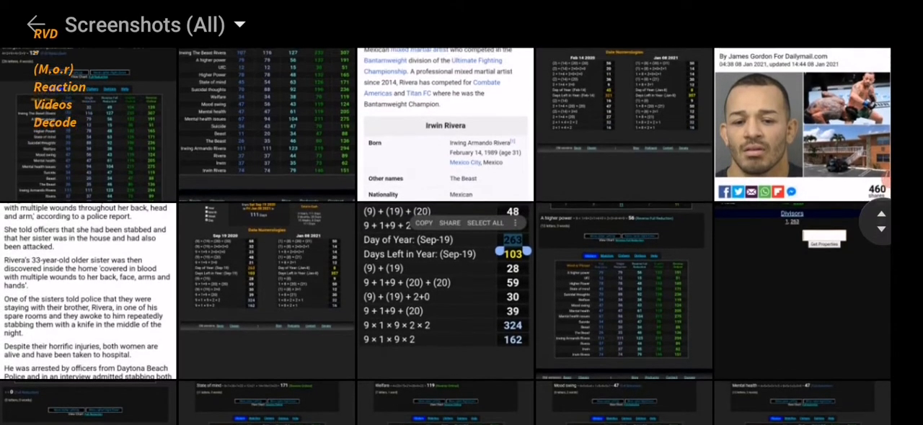
scroll(down, 3)
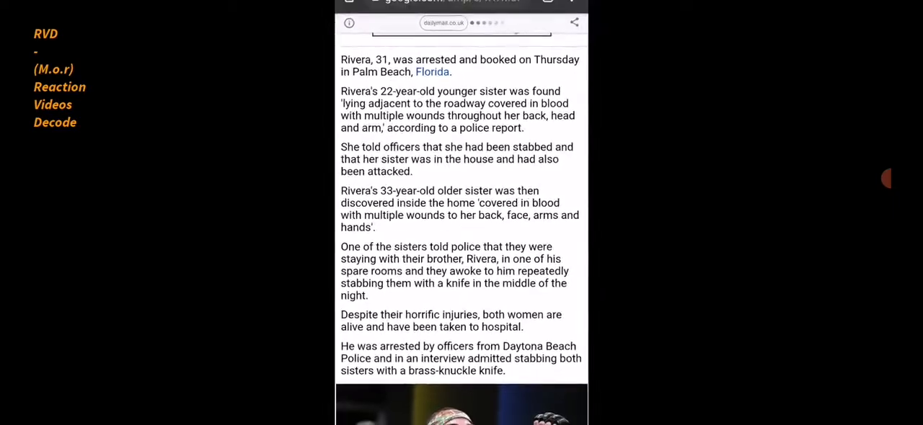
Step: Swipe through the Daily Mail article text about Rivera's two sisters found stabbed
scroll(up, 3)
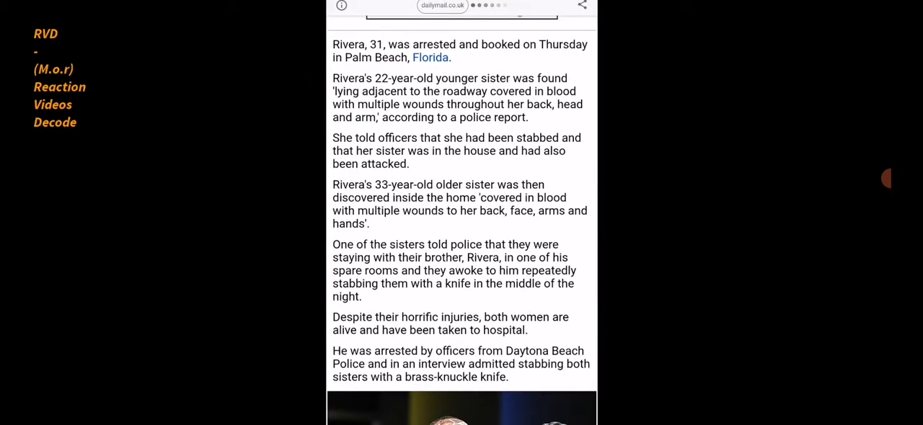
scroll(down, 3)
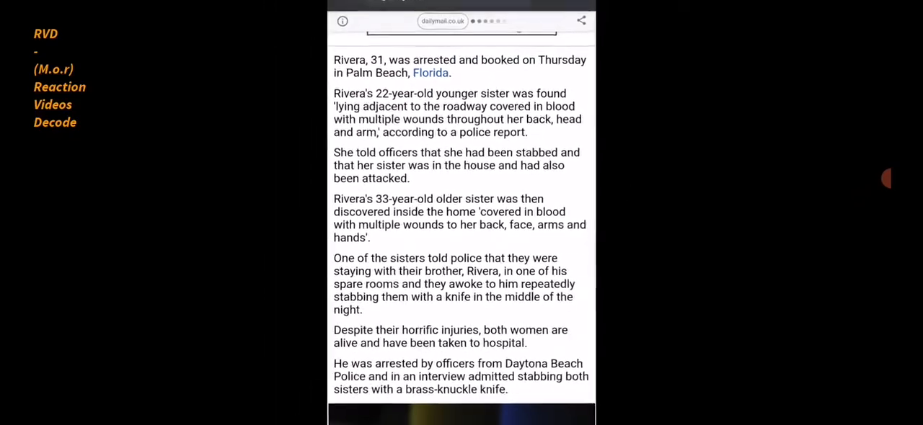
scroll(down, 3)
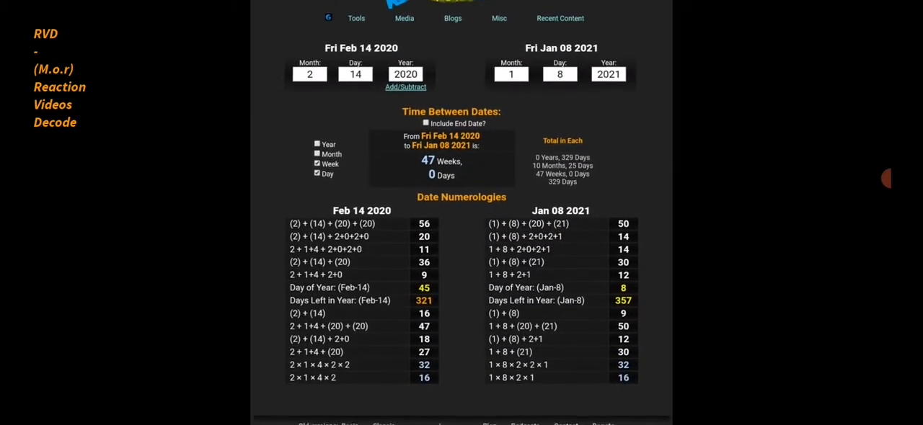
Step: Swipe to the date calculator result: 47 weeks from Feb 14 2020 to Jan 08 2021
scroll(up, 3)
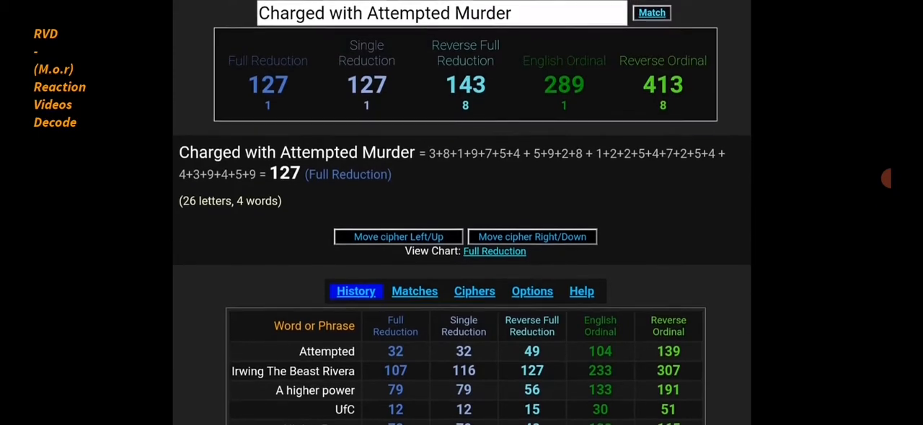
Step: View the 'Charged with Attempted Murder' = 127 cipher screenshot and its History table
scroll(up, 3)
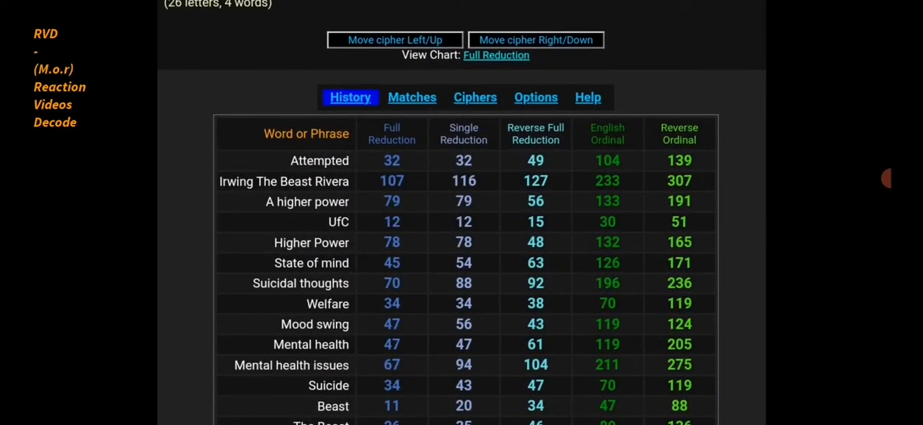
scroll(down, 3)
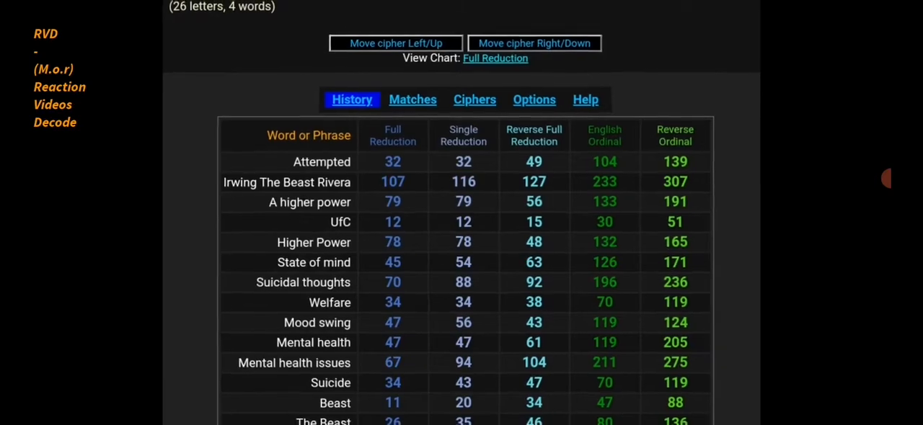
scroll(down, 3)
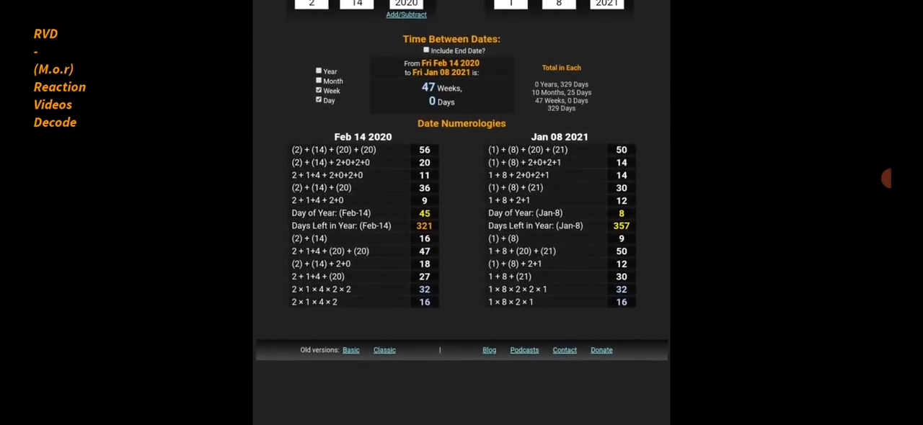
Step: Move from the 47-weeks date result to the Daily Mail headline on Rivera's charge
scroll(up, 3)
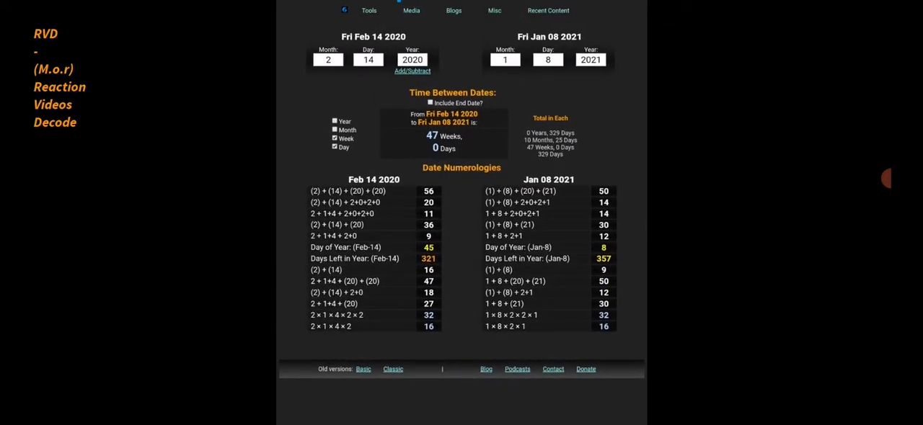
scroll(down, 3)
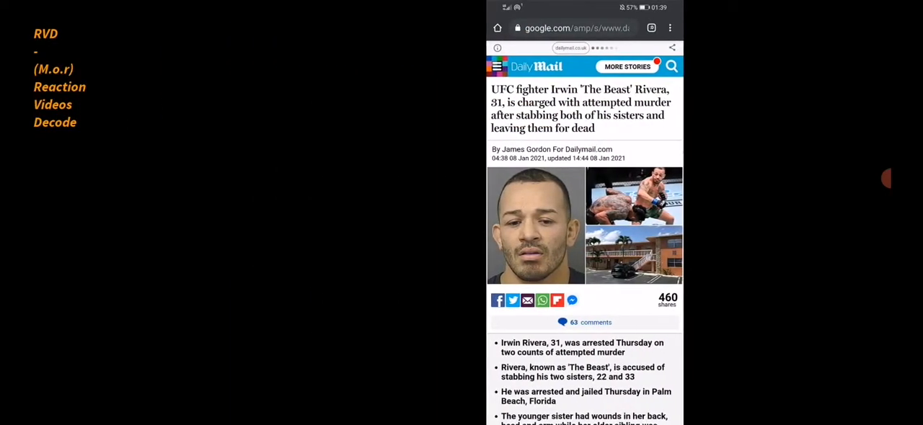
Step: View the 'Properties of 127' screenshot showing 127 as the 31st prime
click(575, 27)
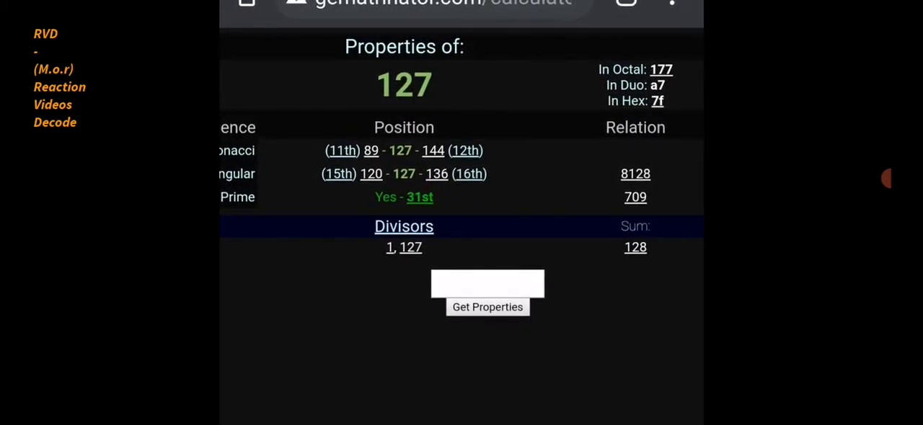
scroll(down, 3)
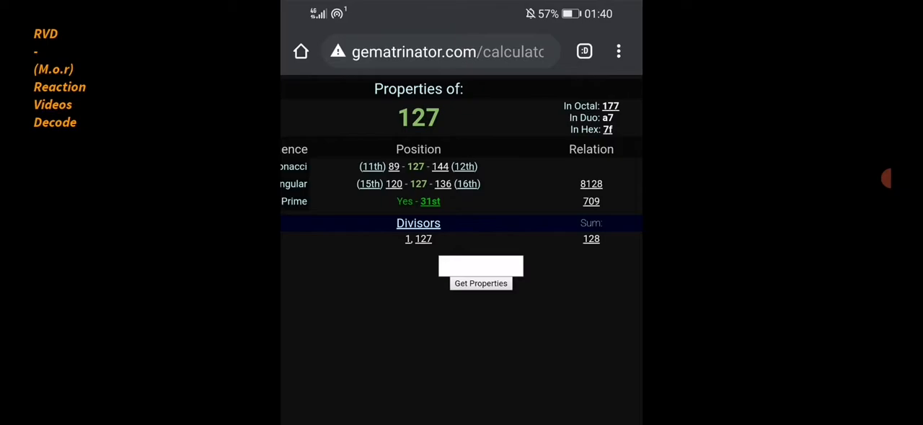
click(591, 202)
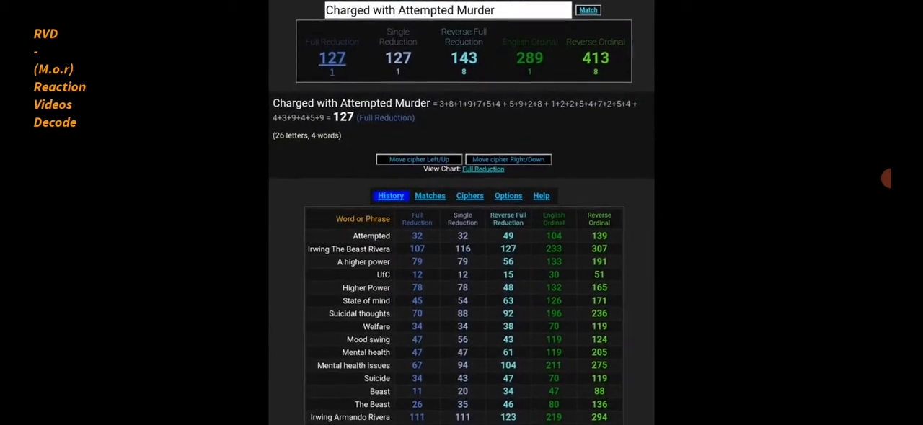
Step: Swipe past the Arrested cipher table to the 38 days result, Jan 08 to Feb 14 2021
scroll(down, 3)
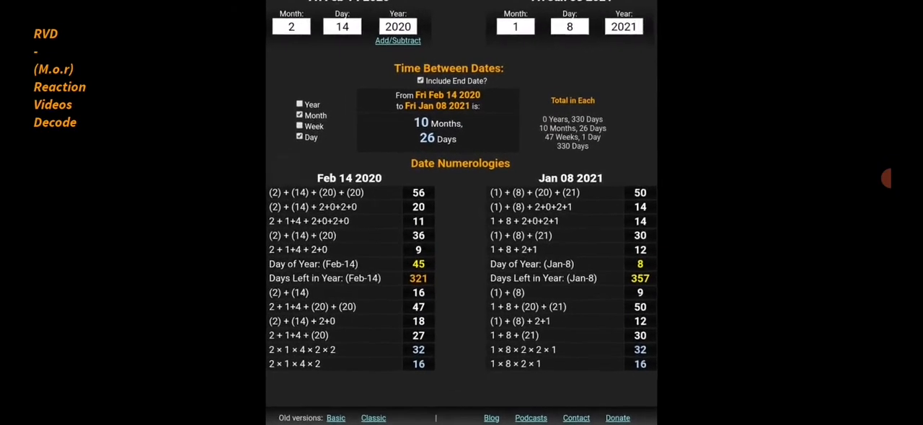
scroll(up, 3)
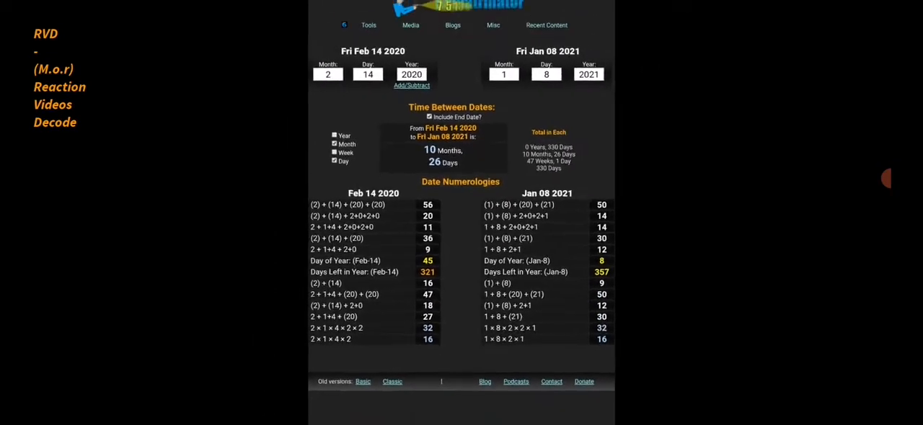
scroll(up, 3)
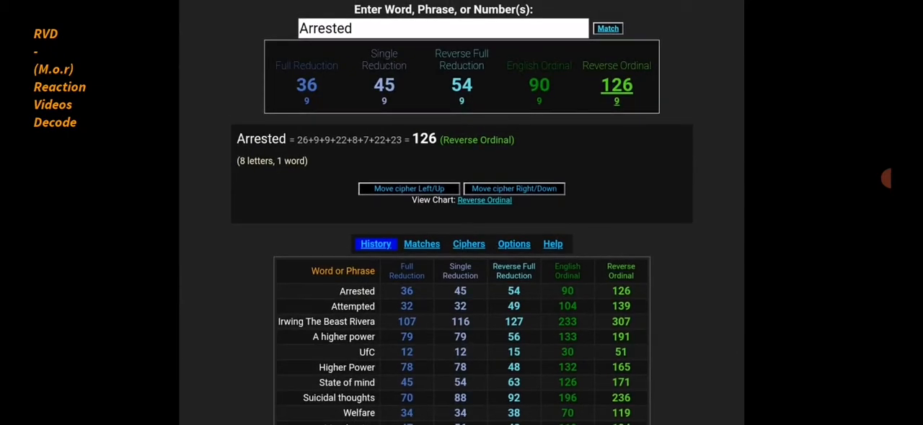
scroll(down, 3)
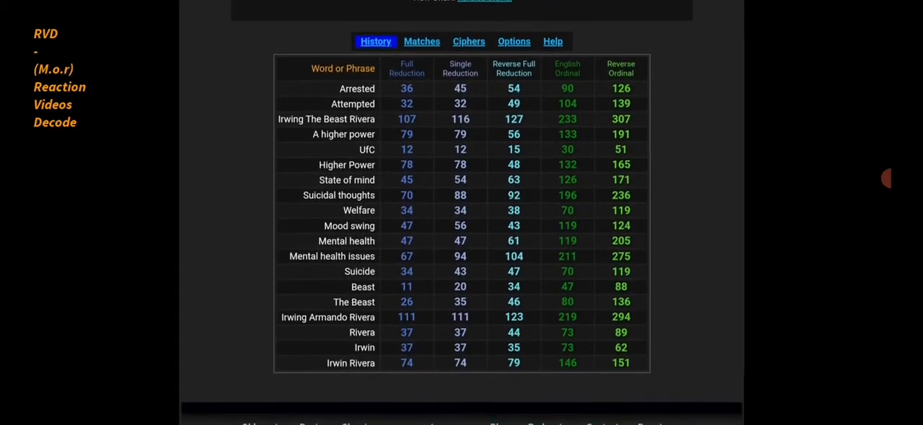
scroll(down, 3)
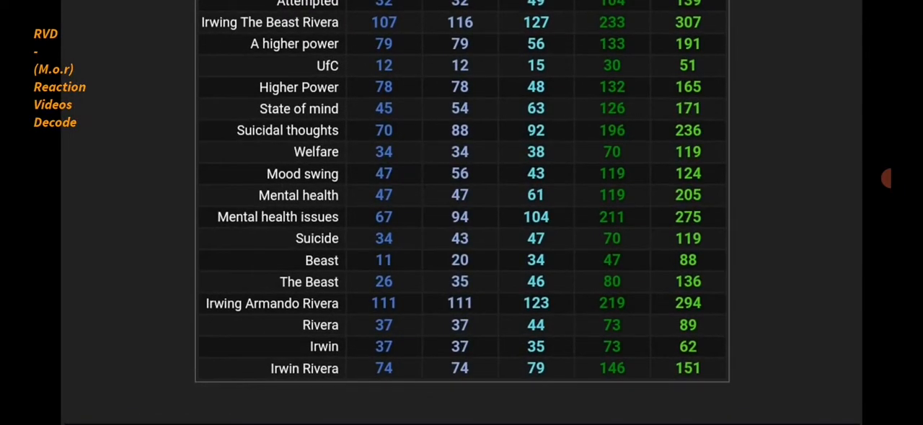
scroll(up, 3)
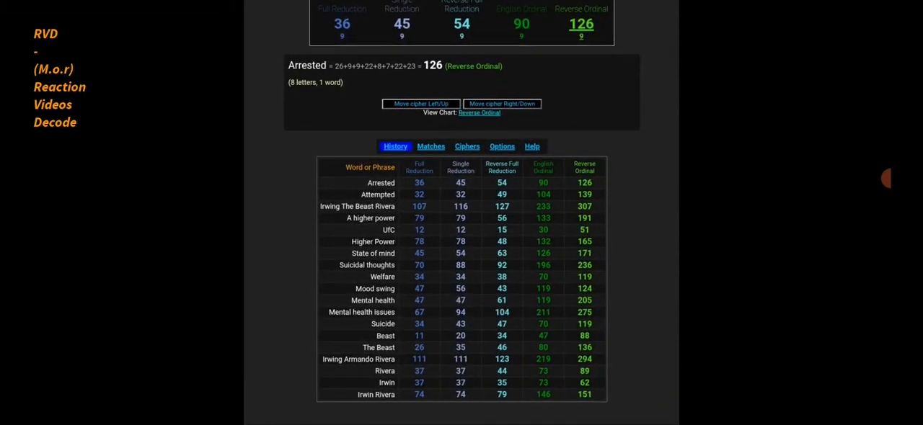
scroll(up, 3)
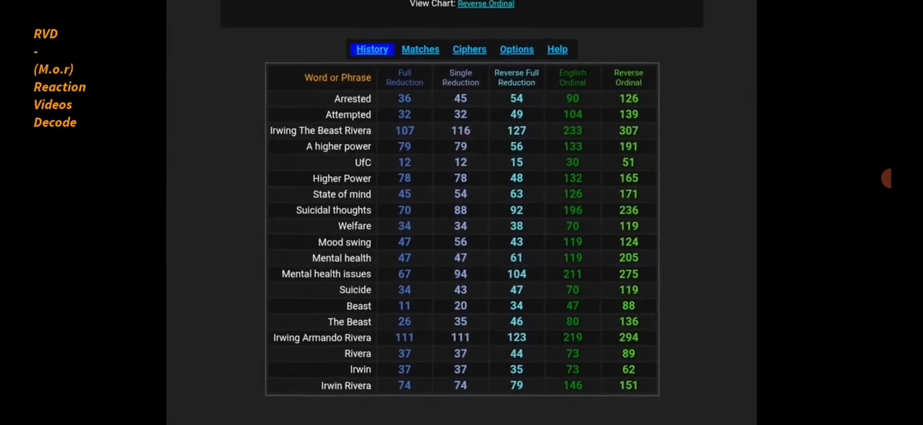
scroll(up, 3)
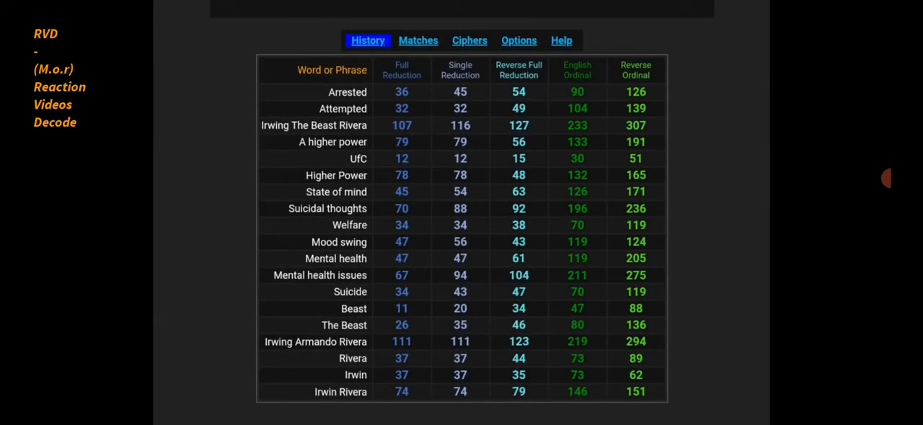
scroll(up, 3)
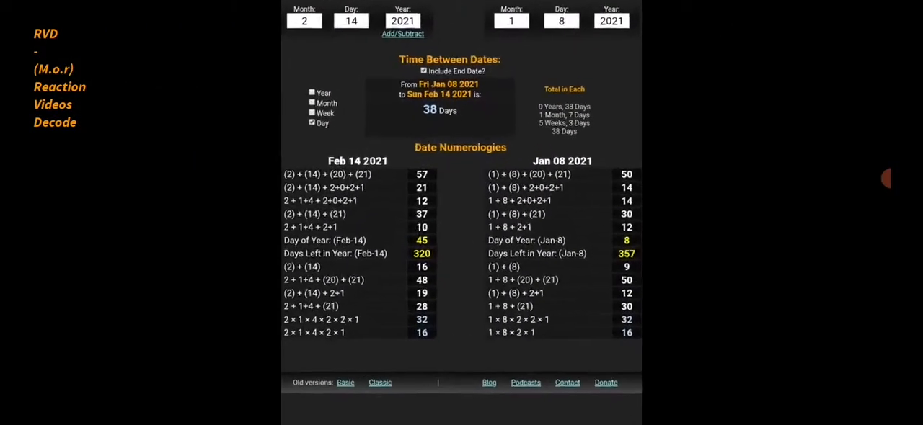
Step: Swipe past the 5 weeks 4 days result to 'Charged with Attempted Murders' = 308 ordinal
scroll(up, 3)
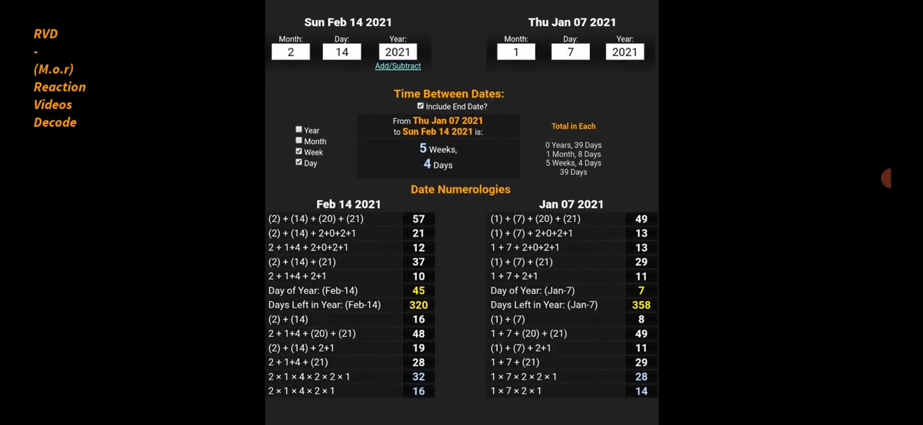
scroll(down, 3)
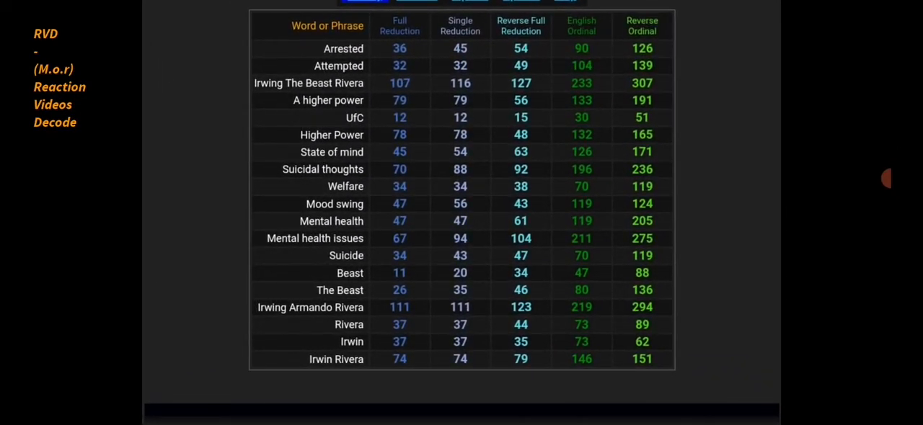
scroll(up, 3)
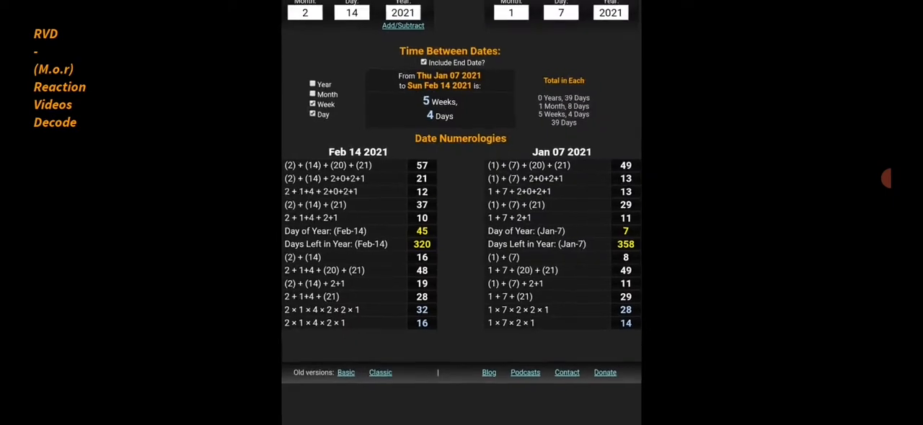
scroll(up, 3)
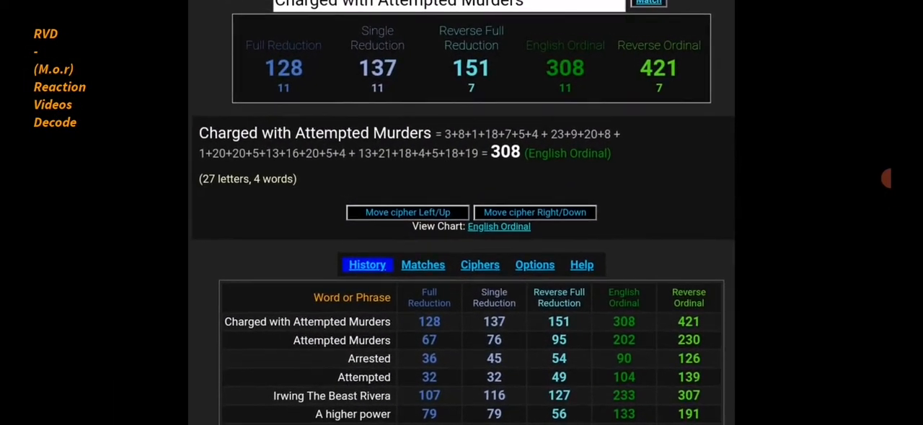
Step: Swipe to the Feb 14 to Sep 19 2020 result: 7 months 6 days, 219 days
scroll(down, 3)
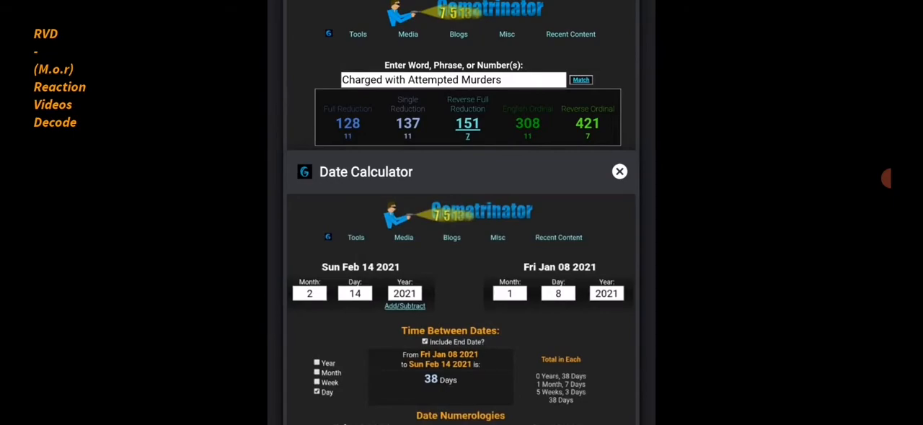
scroll(down, 3)
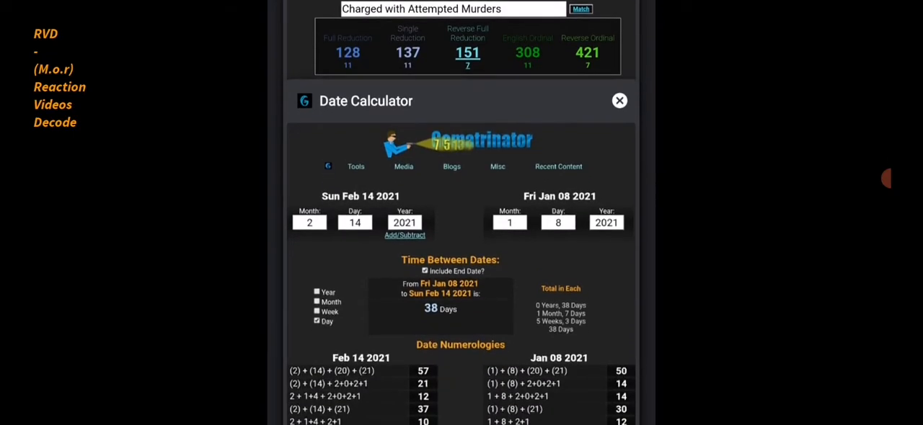
scroll(down, 3)
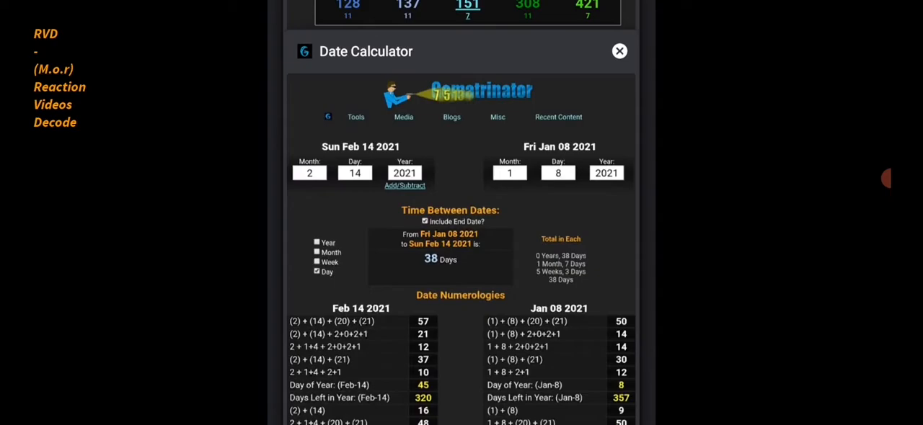
scroll(up, 3)
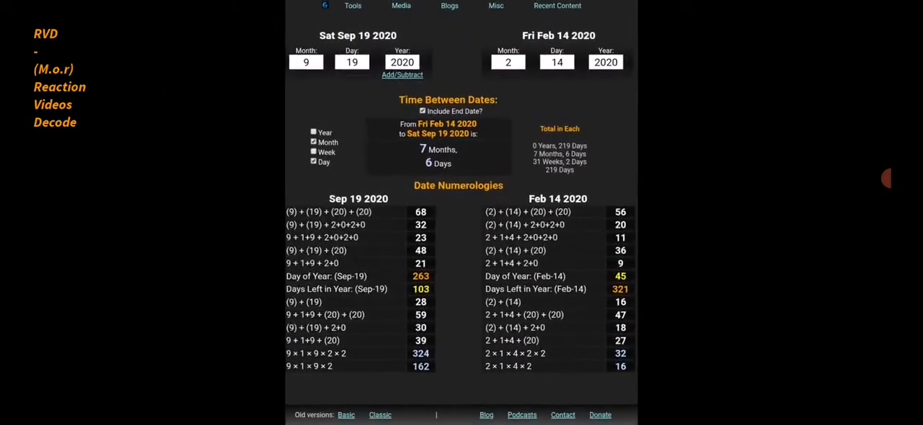
Step: Swipe past the cipher history to the Daily Mail headline on Irwin 'The Beast' Rivera
scroll(up, 3)
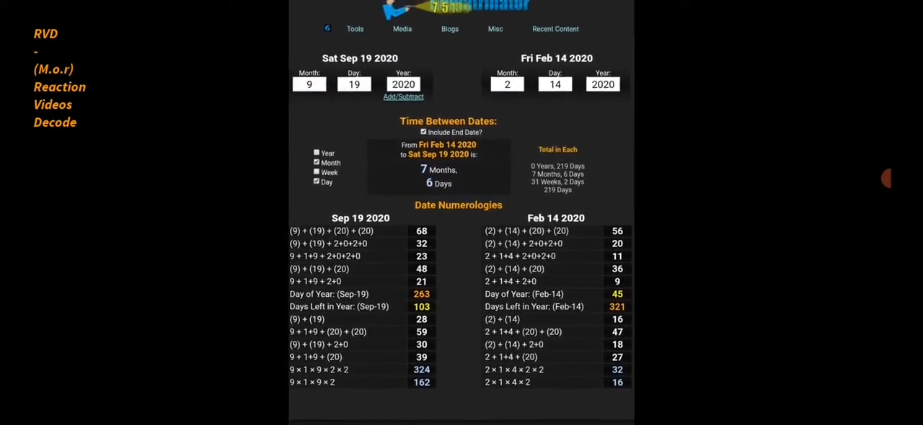
scroll(down, 3)
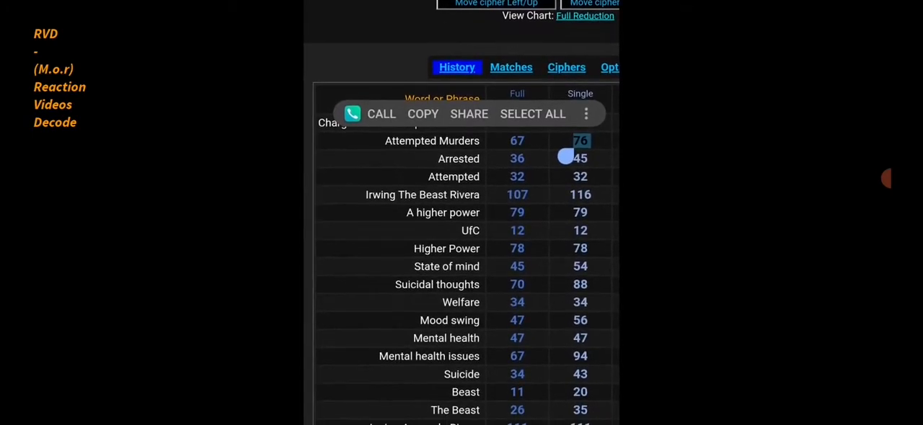
scroll(up, 3)
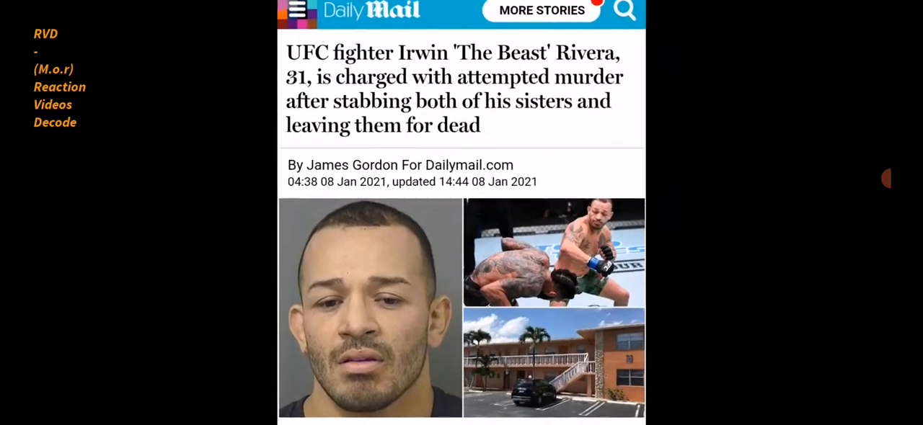
Step: Swipe through the article summary and mugshot to the 'two counts of attempted murder' = 111 cipher
scroll(down, 3)
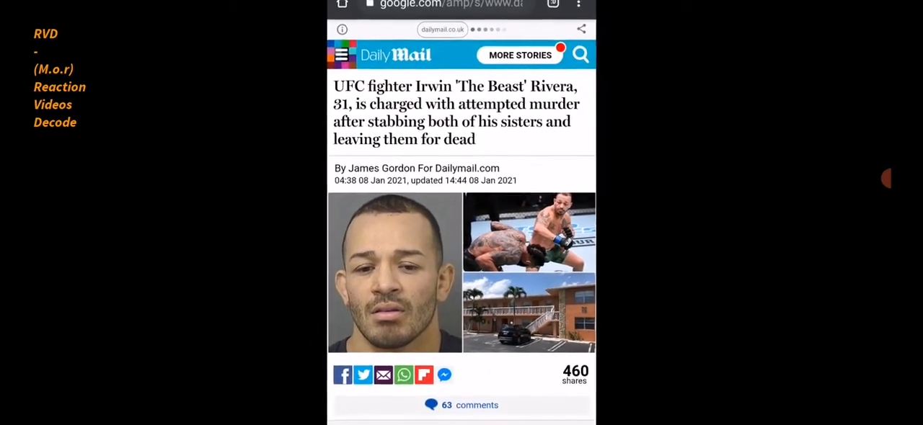
scroll(up, 3)
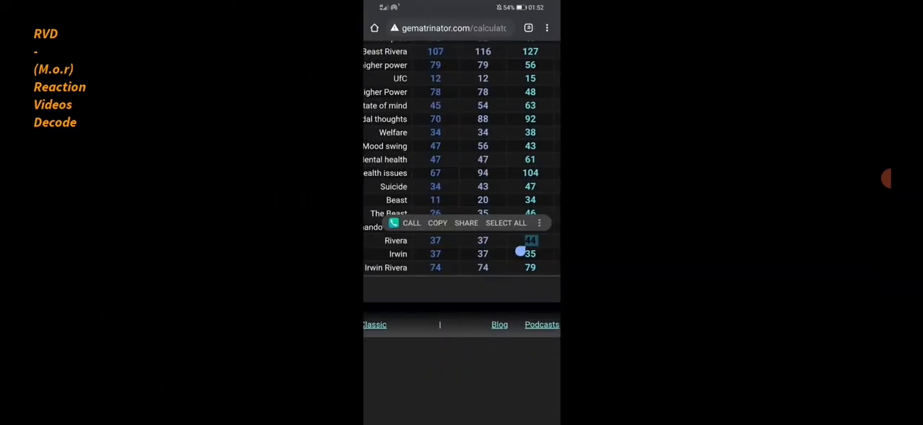
scroll(down, 3)
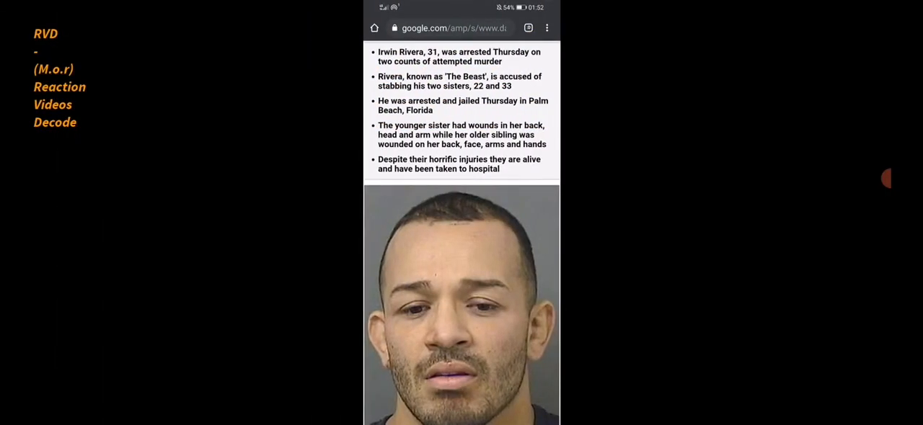
scroll(down, 3)
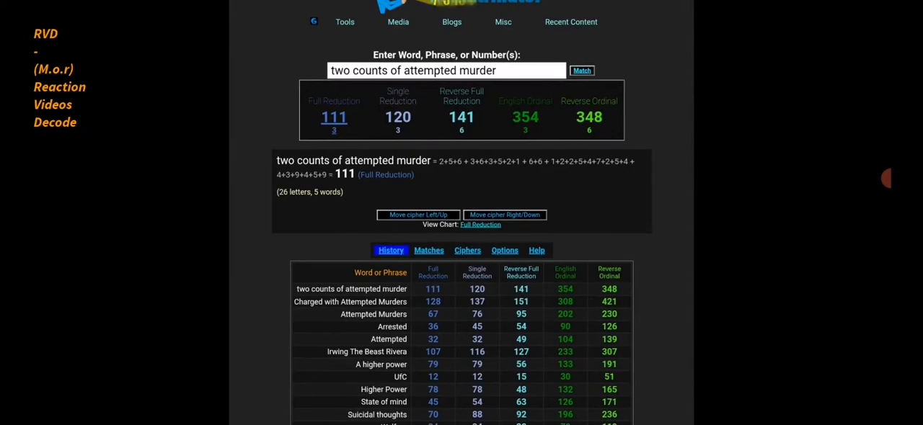
Step: Swipe to the date calculator screenshot showing 111 days from Sep 19 2020 to Jan 08 2021
scroll(up, 3)
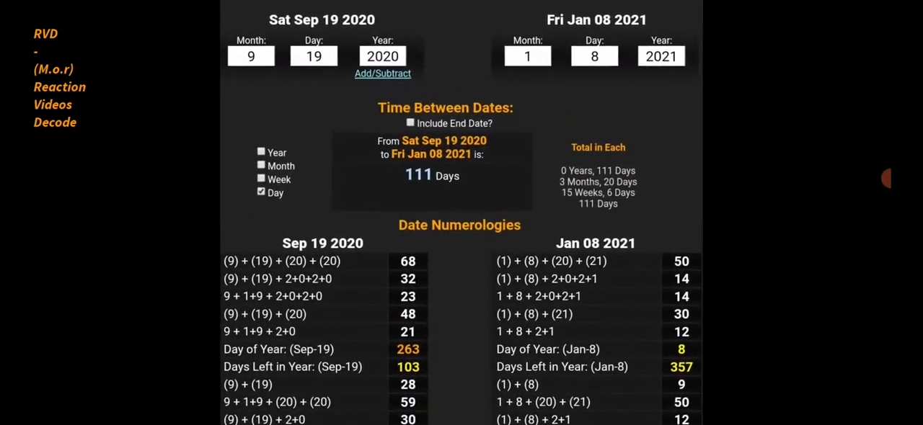
Step: Swipe to the Gematrinator screenshot for 'Stabbing' totaling 52 in Reverse Full Reduction
scroll(up, 3)
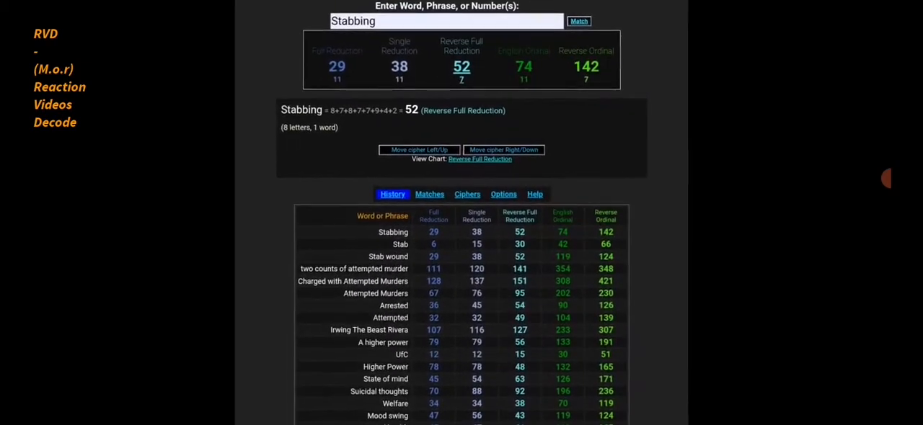
Step: Swipe to the calculator screenshot showing 5 weeks, 2 days (37 days) from Jan 08 to Feb 14 2021
scroll(up, 3)
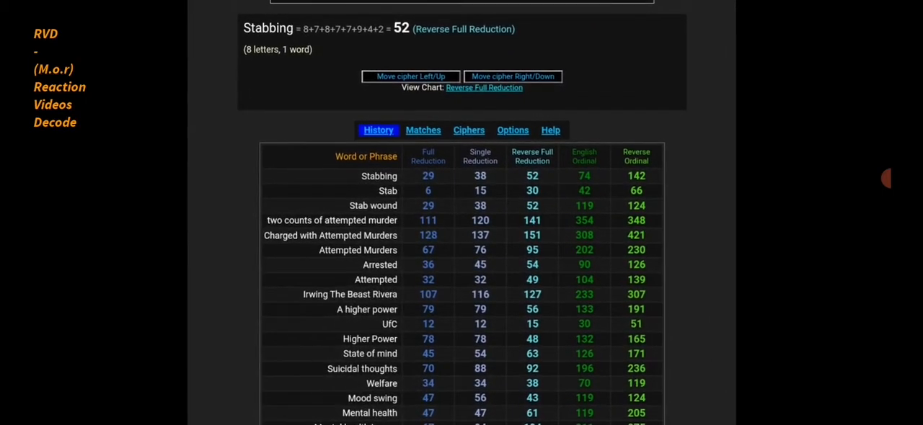
scroll(up, 3)
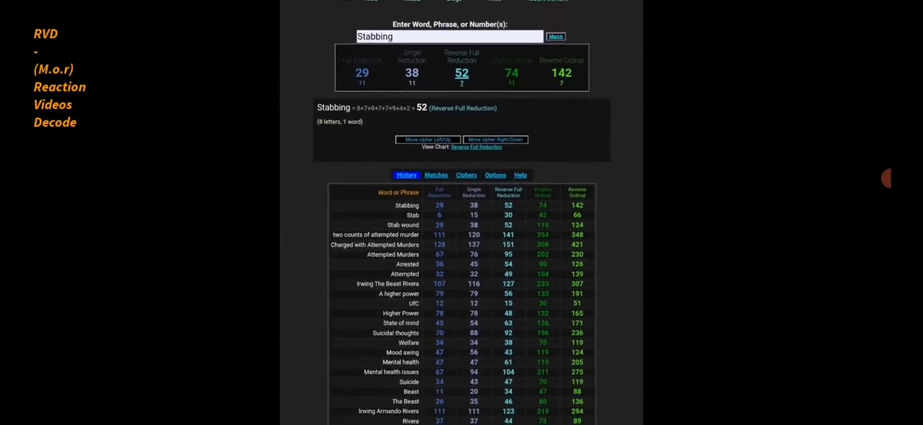
scroll(down, 3)
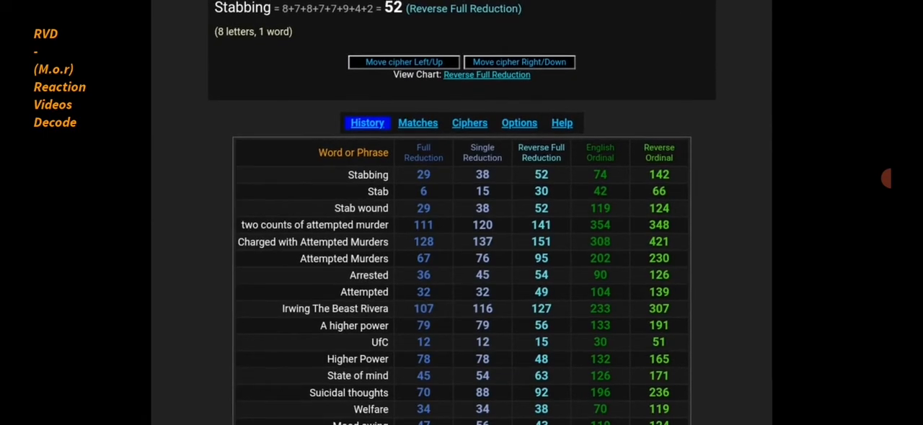
scroll(up, 3)
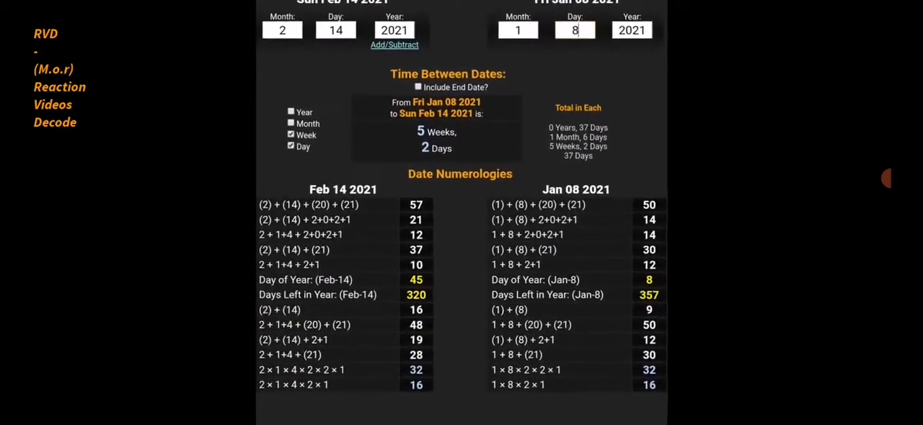
Step: Swipe to the Jan 08 to Feb 14 2021 screenshot with Include End Date giving 38 days
scroll(up, 3)
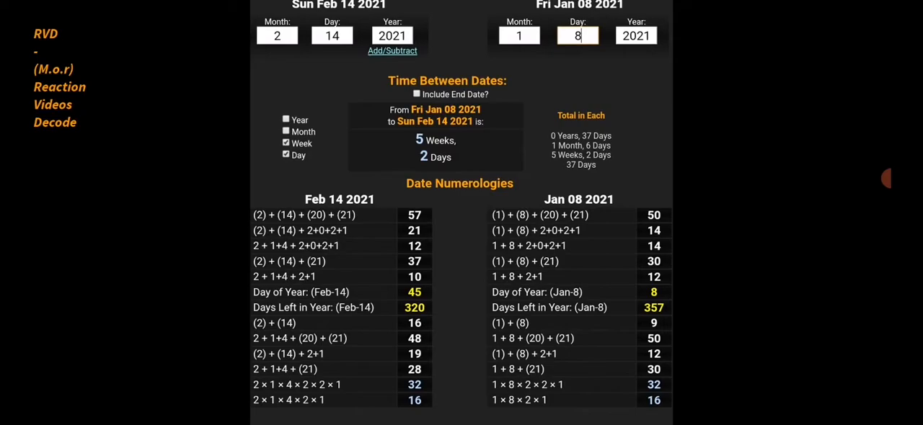
scroll(up, 3)
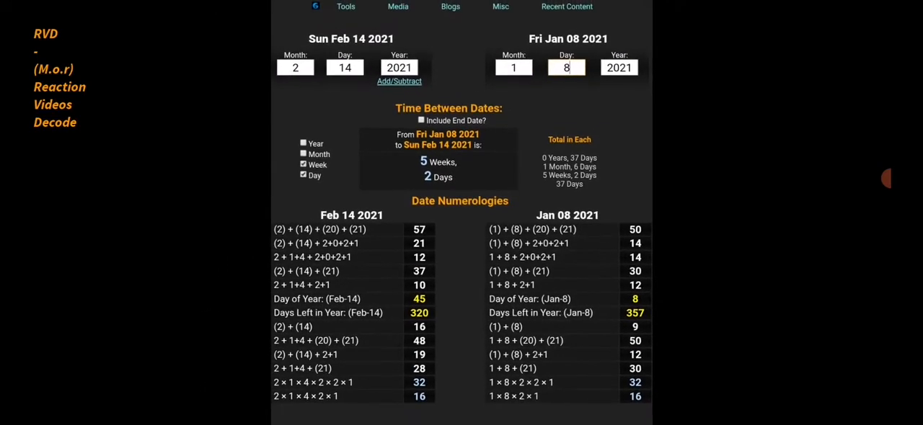
scroll(down, 3)
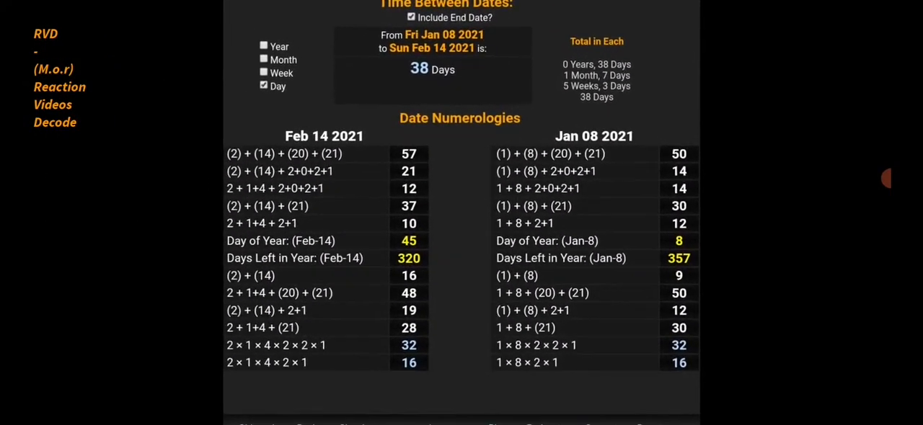
Step: Swipe to the Gematrinator screenshot for 'Palm Beach' totaling 47 in Reverse Full Reduction
scroll(up, 3)
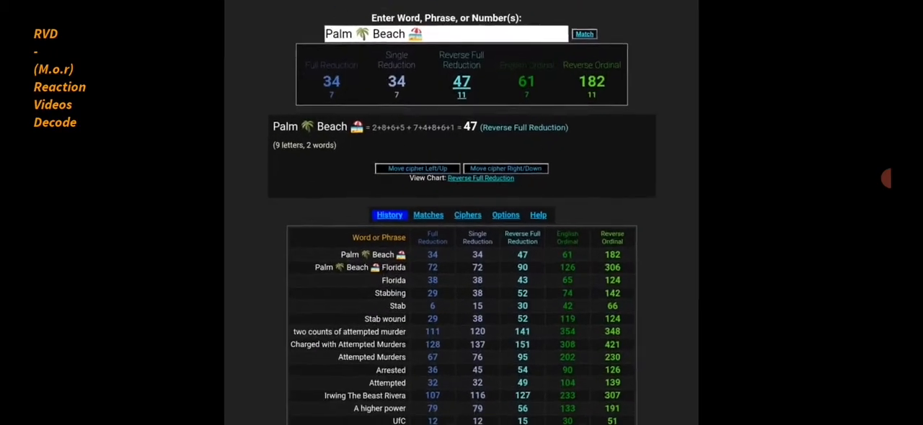
Step: Page back and forth through the 'Two sisters' and 'sisters' Gematrinator screenshots
scroll(up, 3)
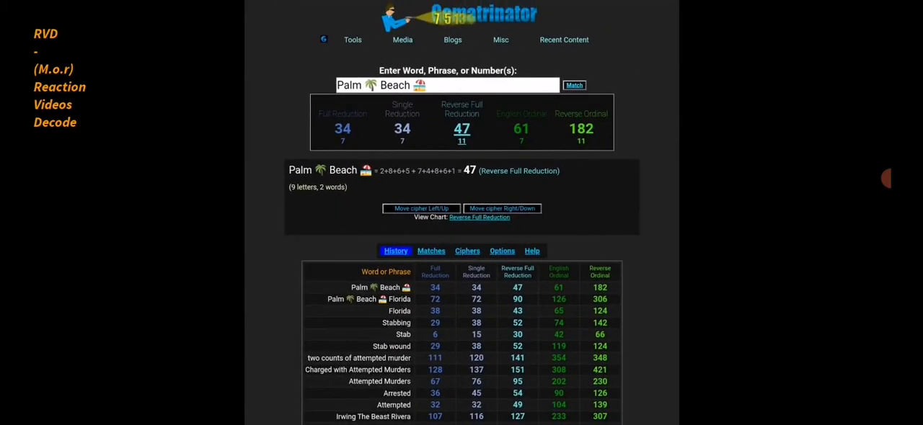
scroll(down, 3)
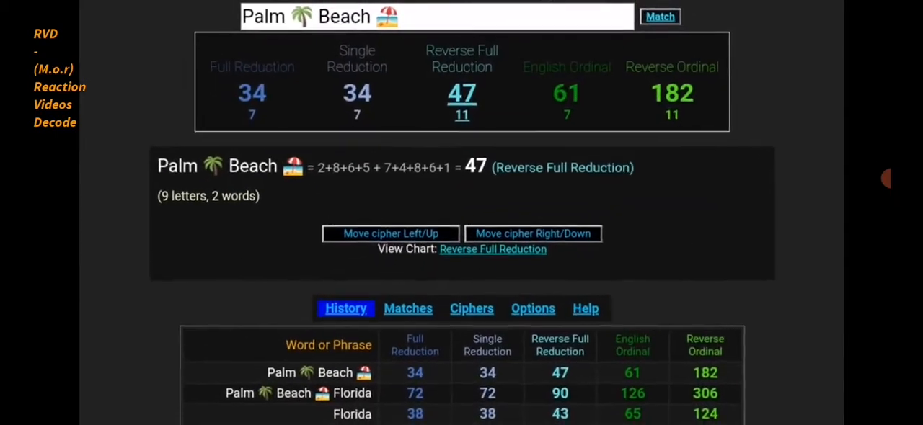
scroll(up, 3)
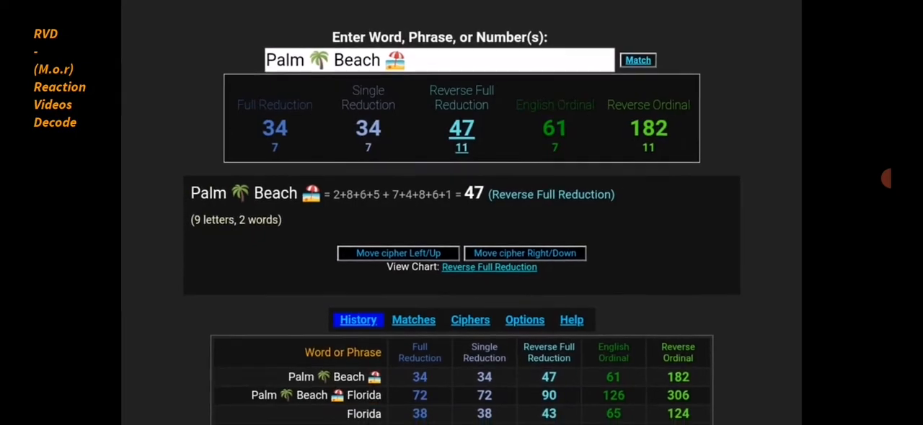
scroll(down, 3)
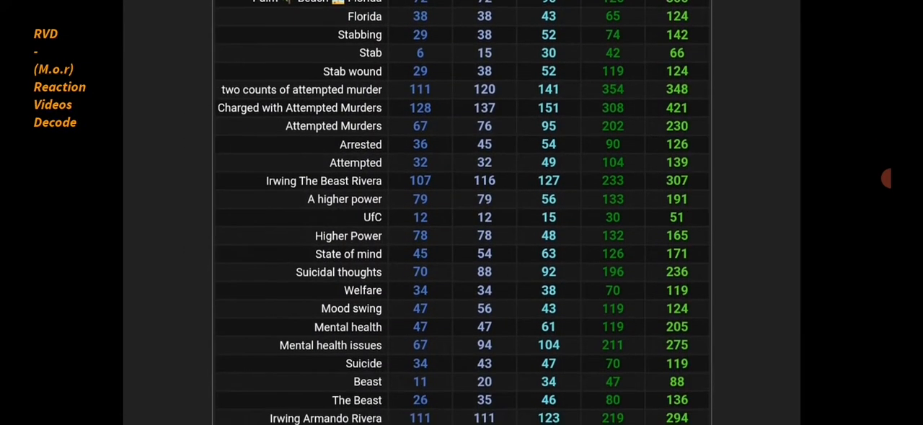
scroll(down, 3)
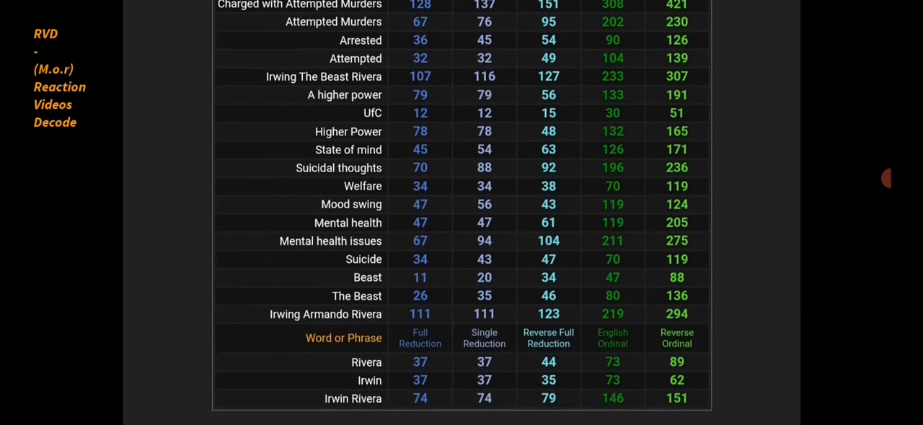
scroll(up, 3)
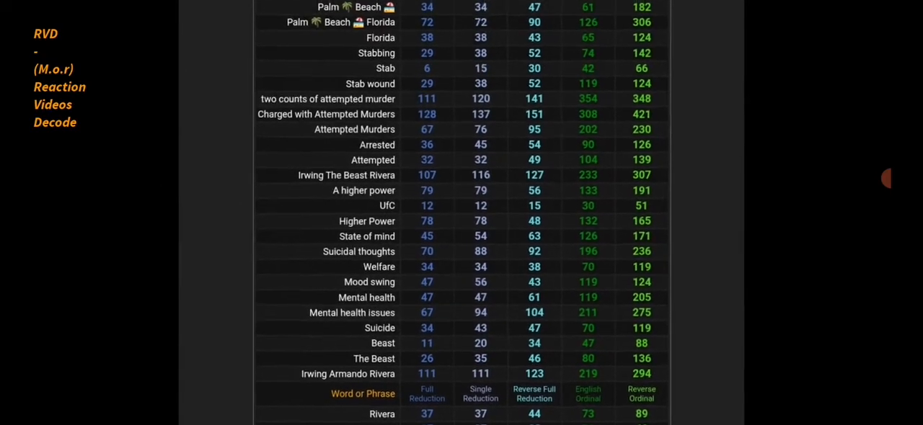
scroll(up, 3)
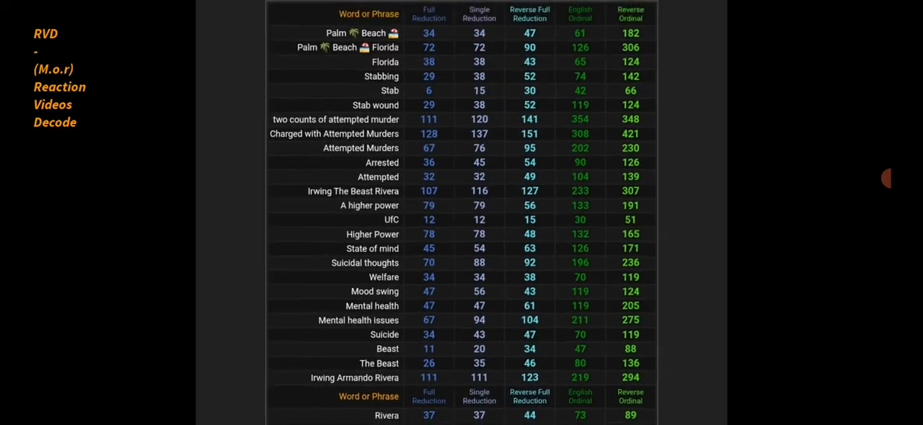
scroll(up, 3)
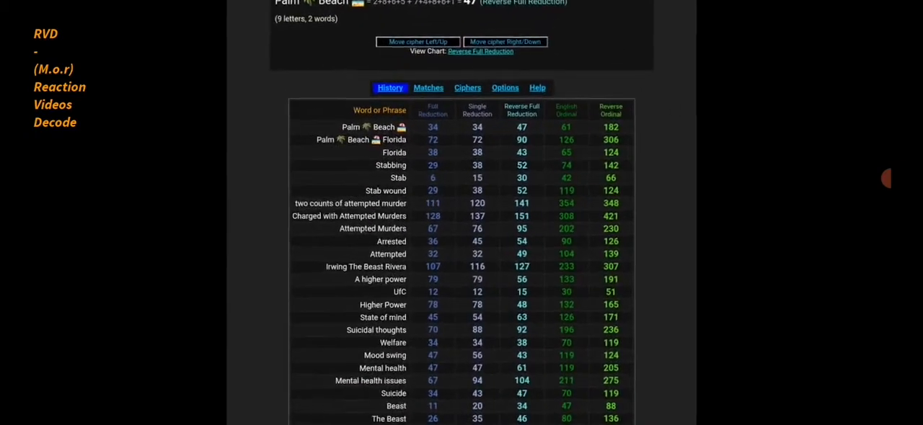
scroll(down, 3)
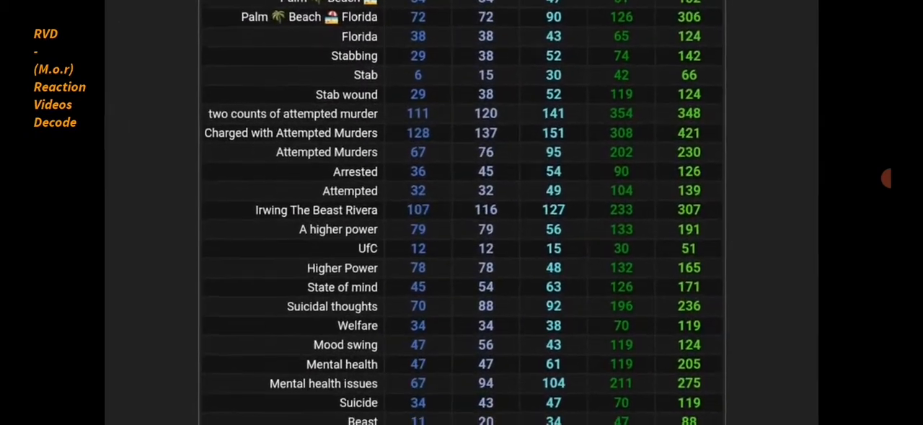
scroll(up, 3)
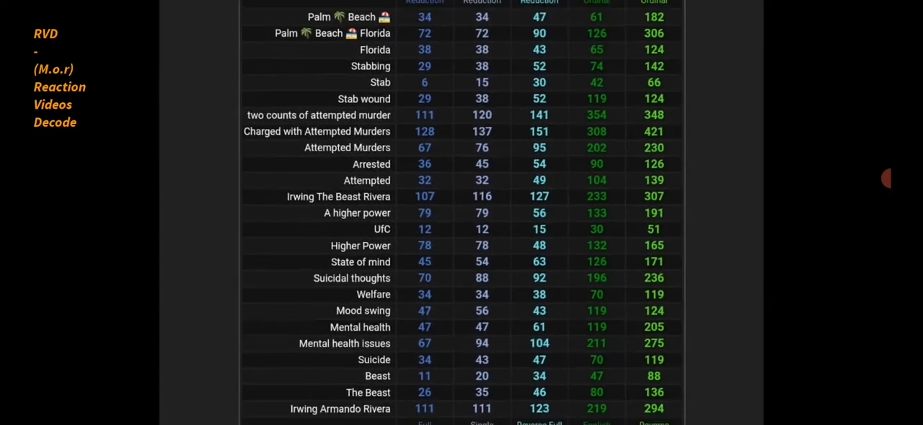
Step: Continue to the 'Florida' screenshot totaling 38 in Full Reduction and 124 Reverse Ordinal
scroll(up, 3)
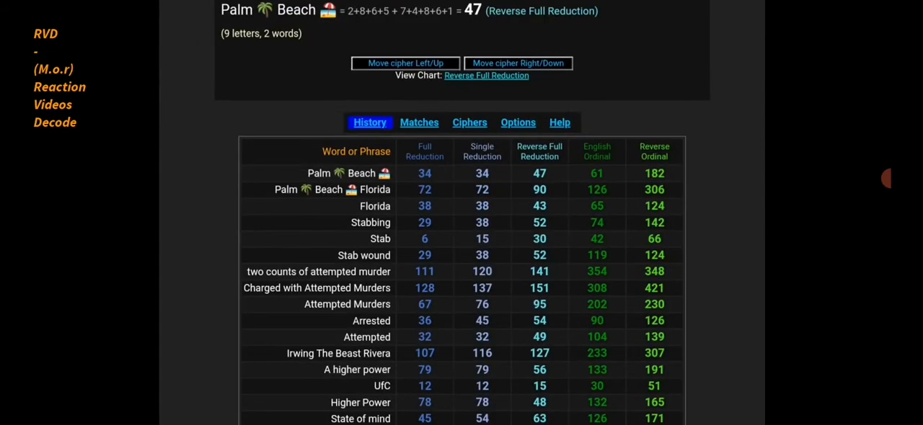
scroll(up, 3)
text(Two sisters)
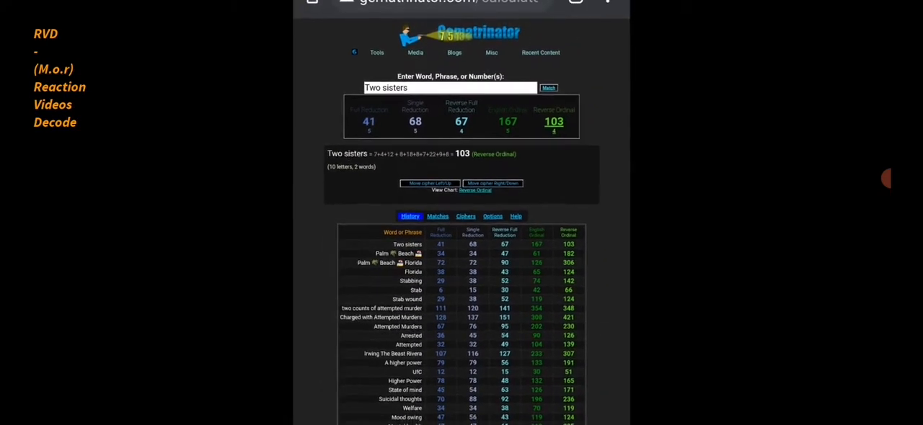
scroll(up, 3)
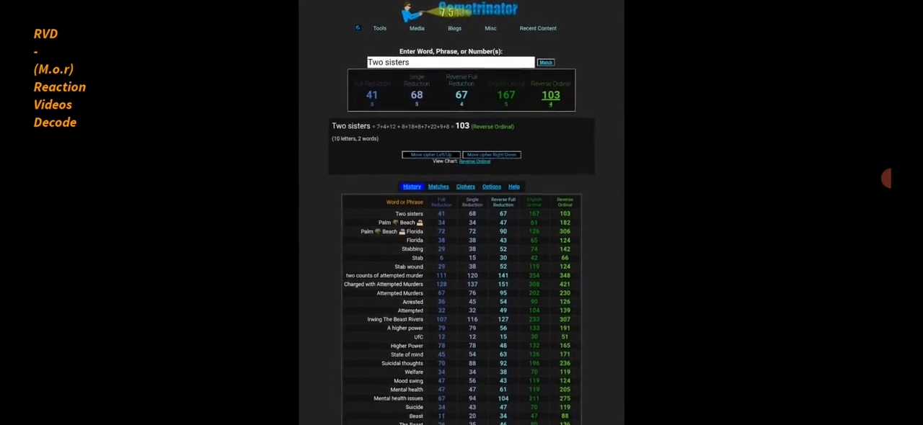
scroll(down, 3)
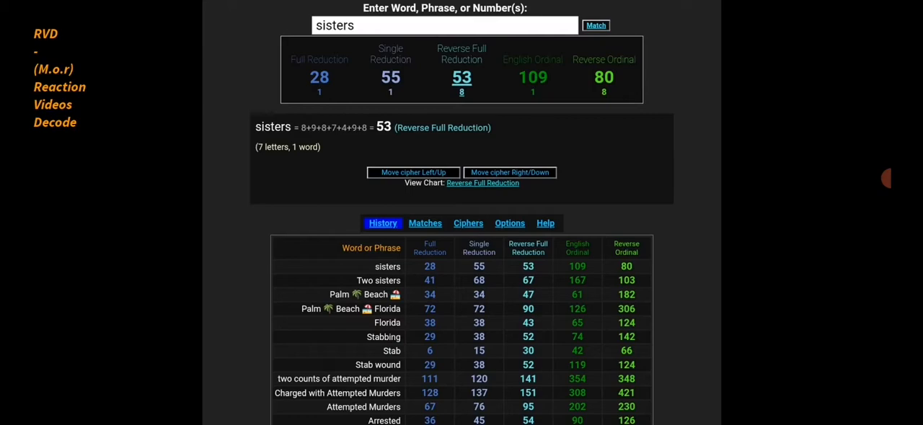
scroll(down, 3)
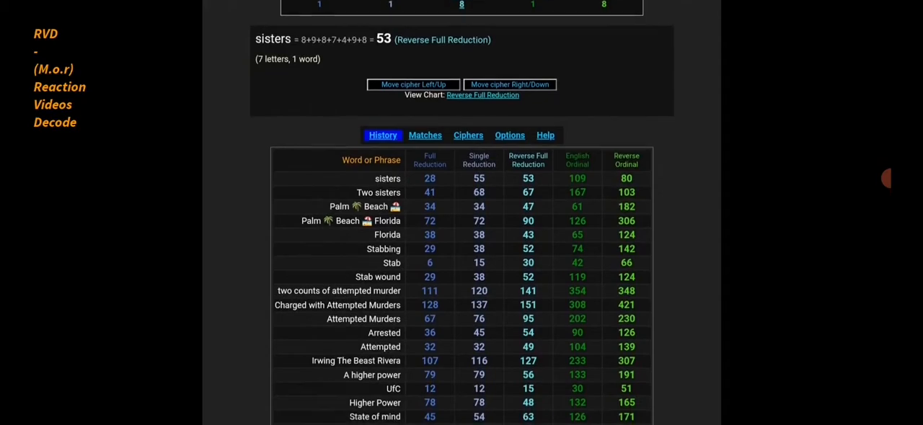
scroll(down, 3)
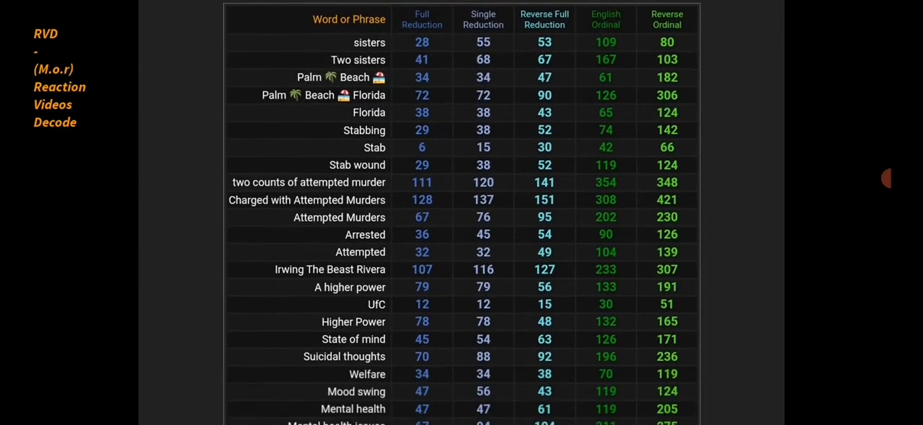
scroll(down, 3)
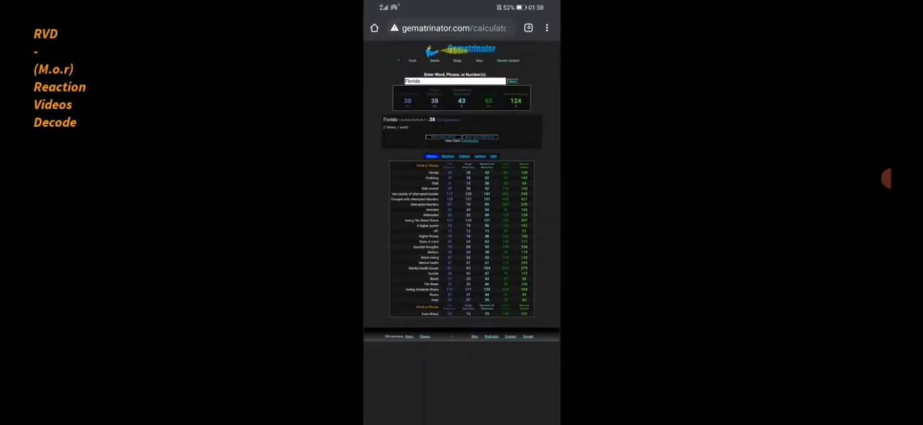
Step: Move past the Feb 14 to Jan 08 calculator screenshot to the Daily Mail article on the two sisters stabbing arrest
text(sisters)
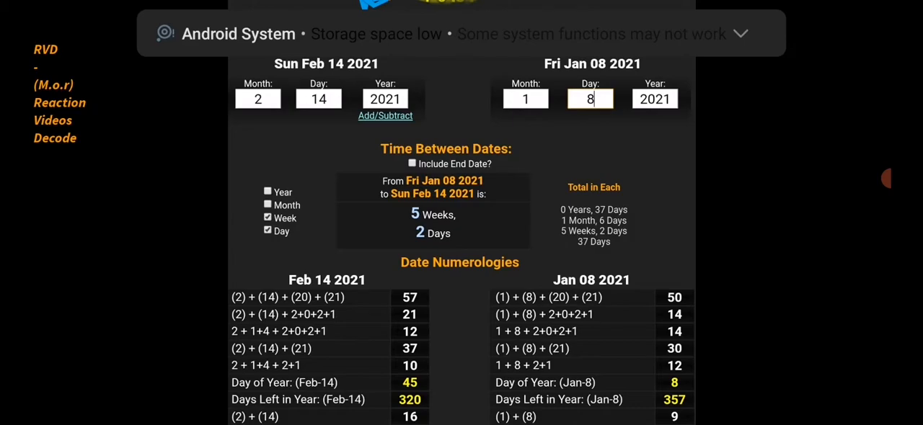
click(739, 33)
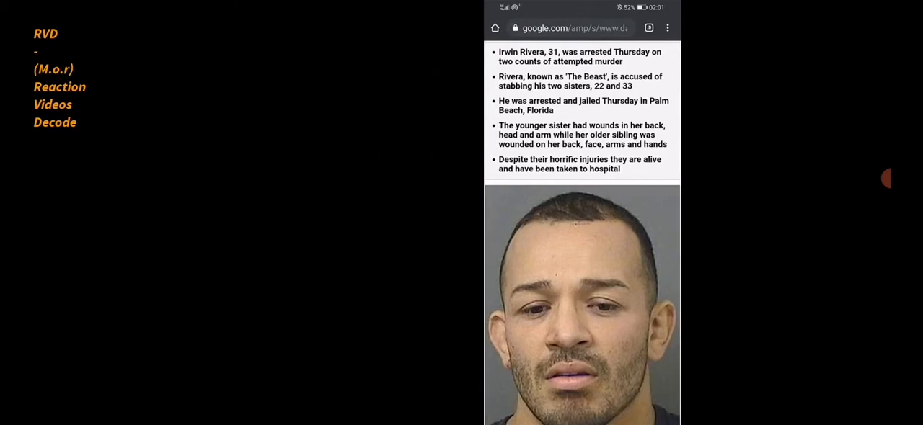
scroll(down, 3)
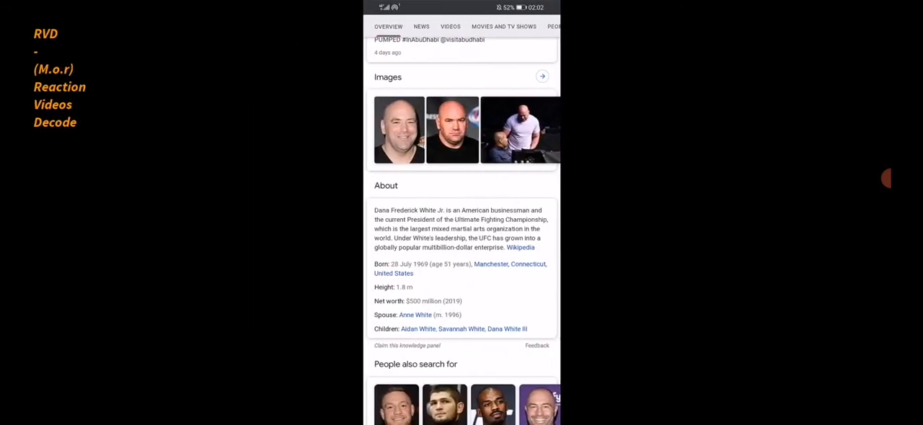
scroll(down, 3)
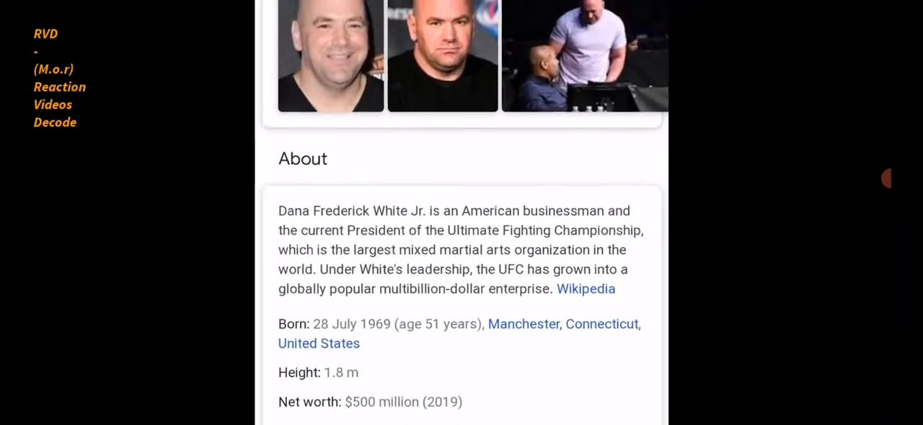
scroll(up, 3)
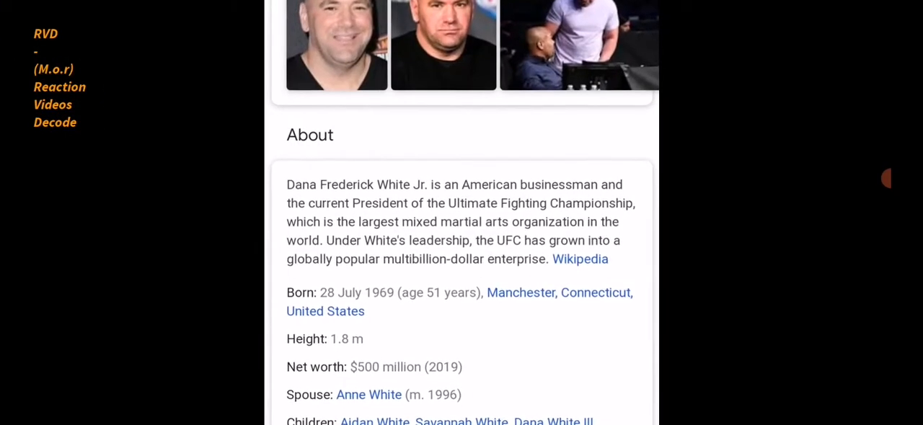
scroll(up, 3)
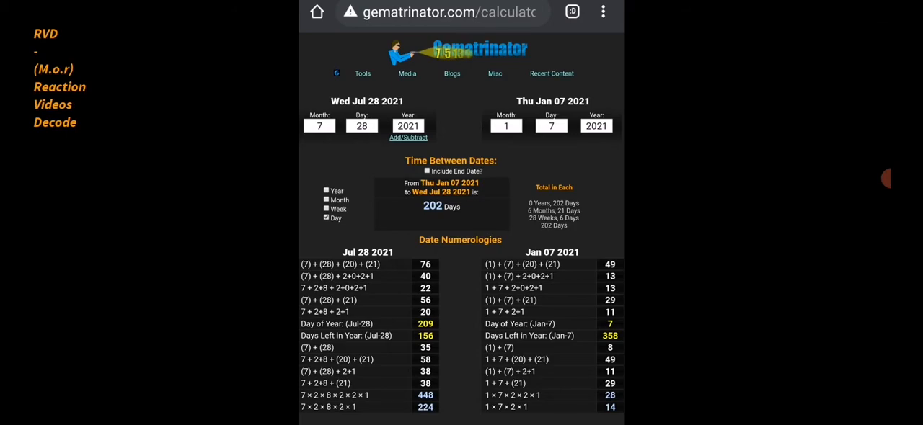
scroll(down, 3)
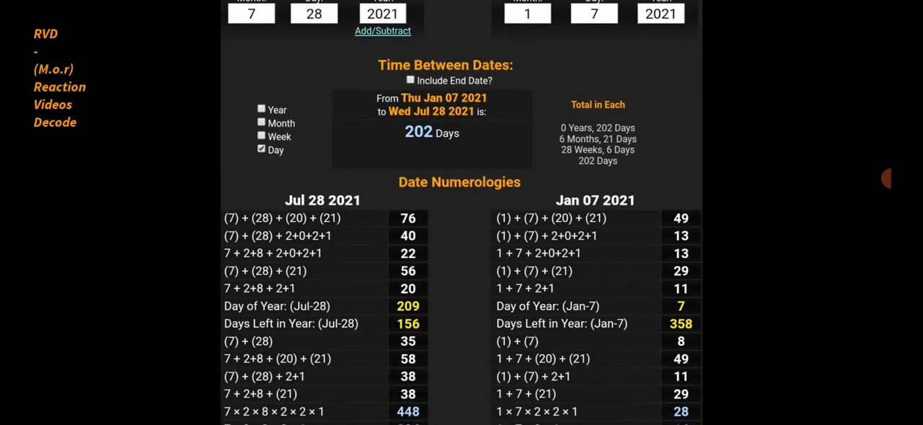
scroll(up, 3)
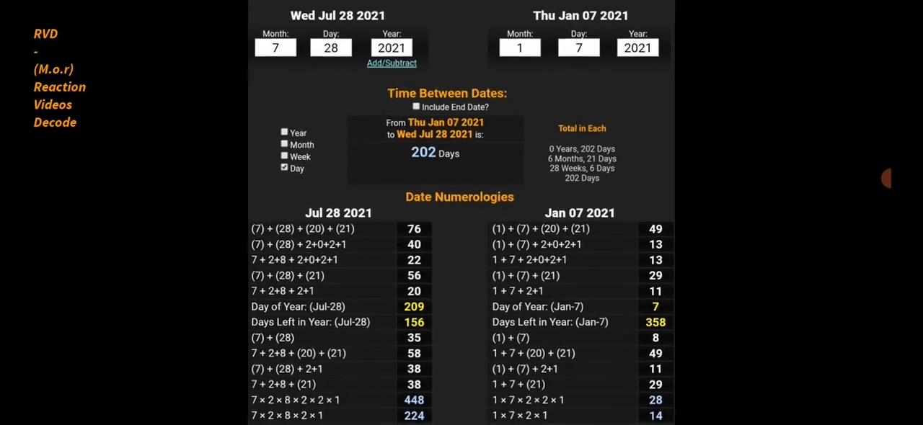
scroll(up, 3)
text(2020)
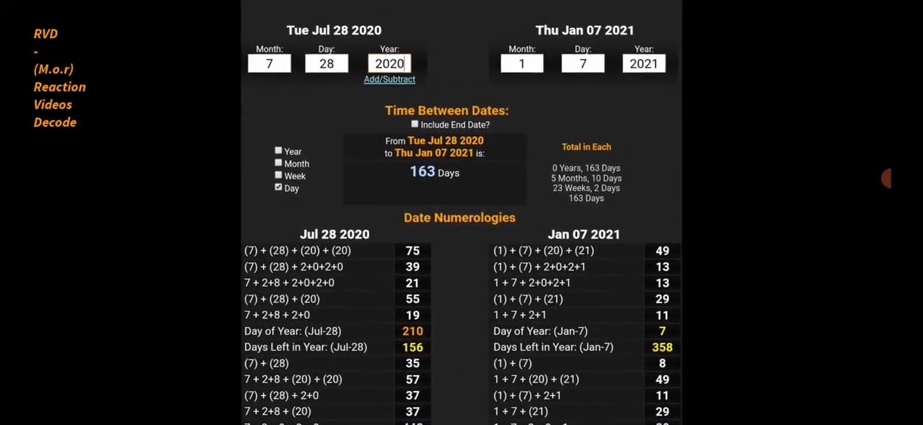
scroll(up, 3)
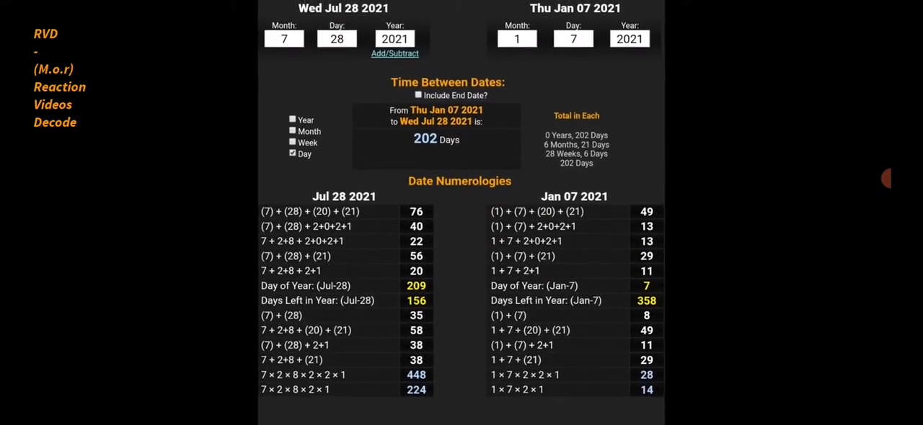
scroll(up, 3)
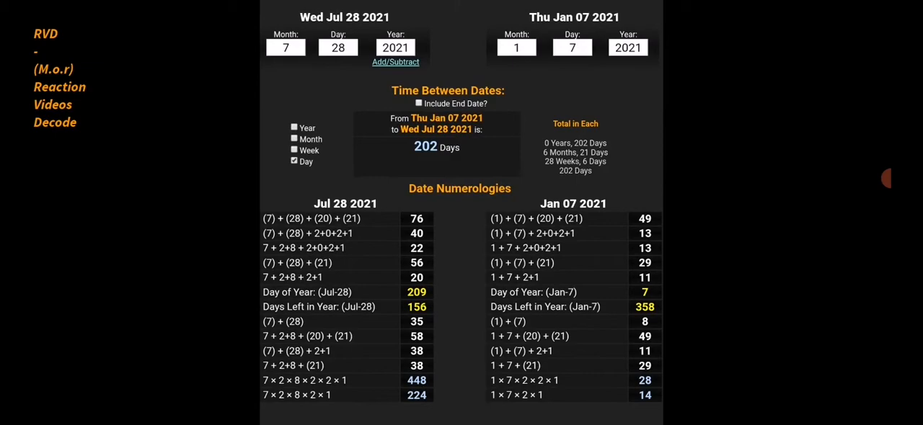